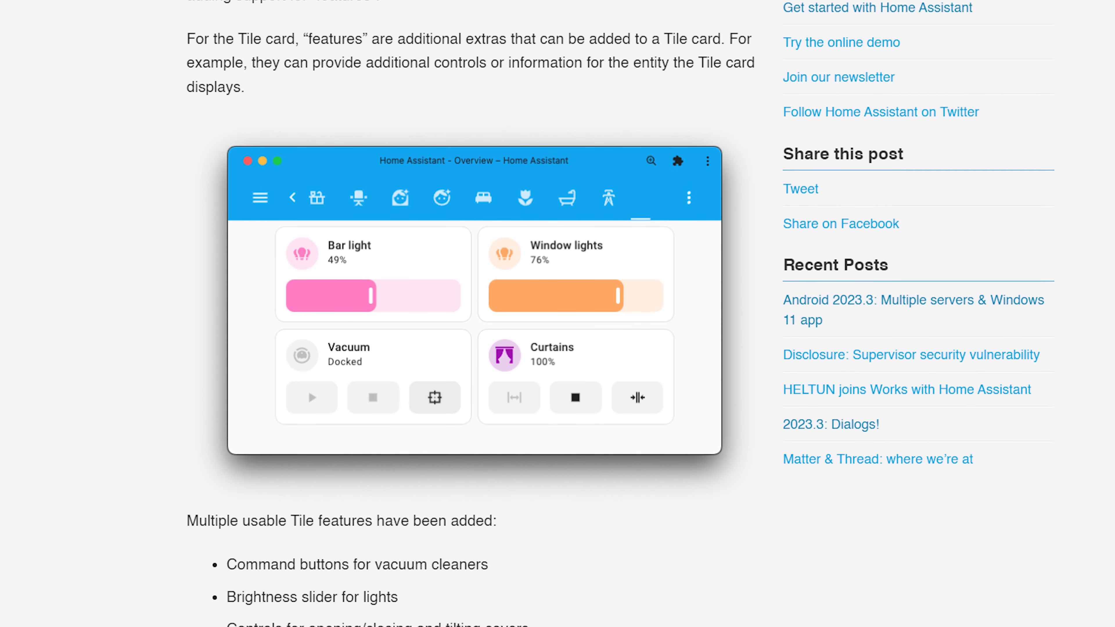
Scroll the 2023.4 release post down to the list of new Tile card features
scroll(down, 3)
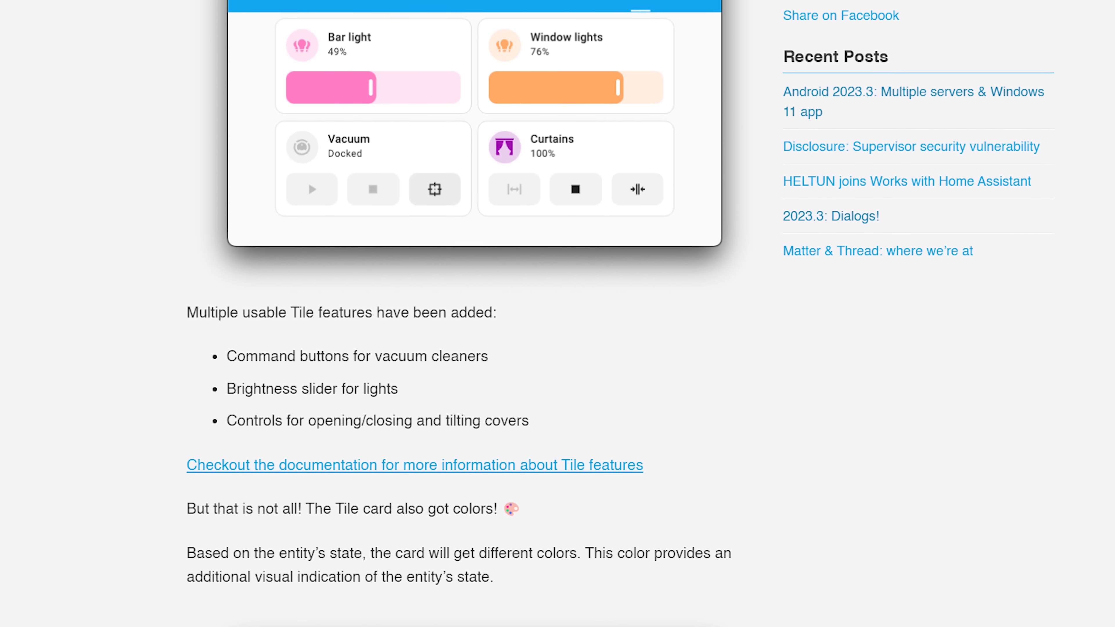
scroll(down, 3)
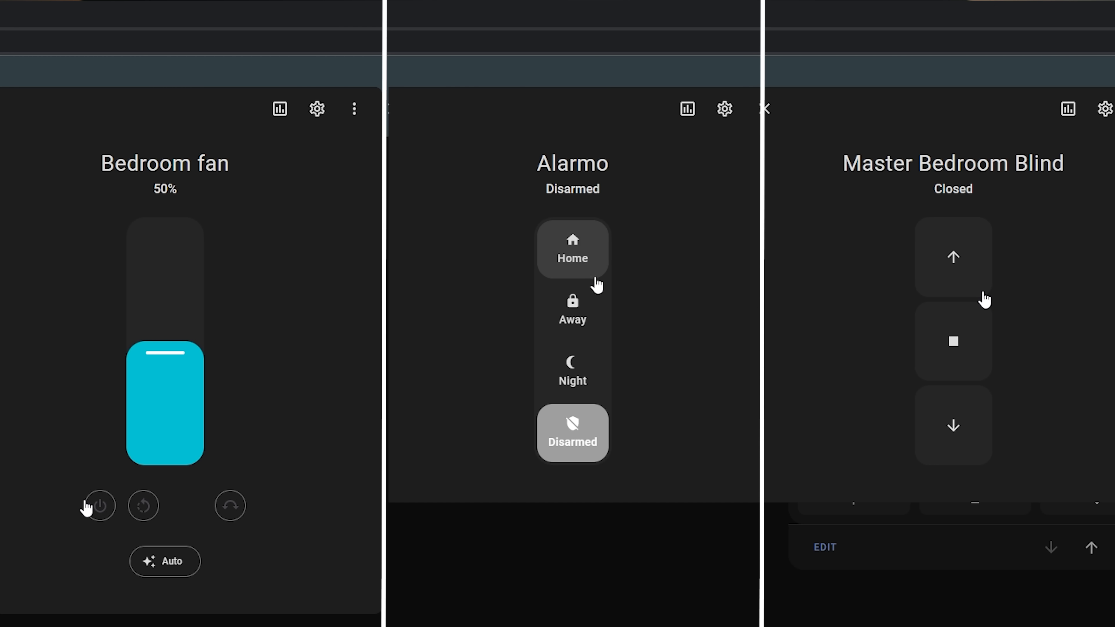
Go to the empty Updates dashboard view and enable edit mode
click(571, 371)
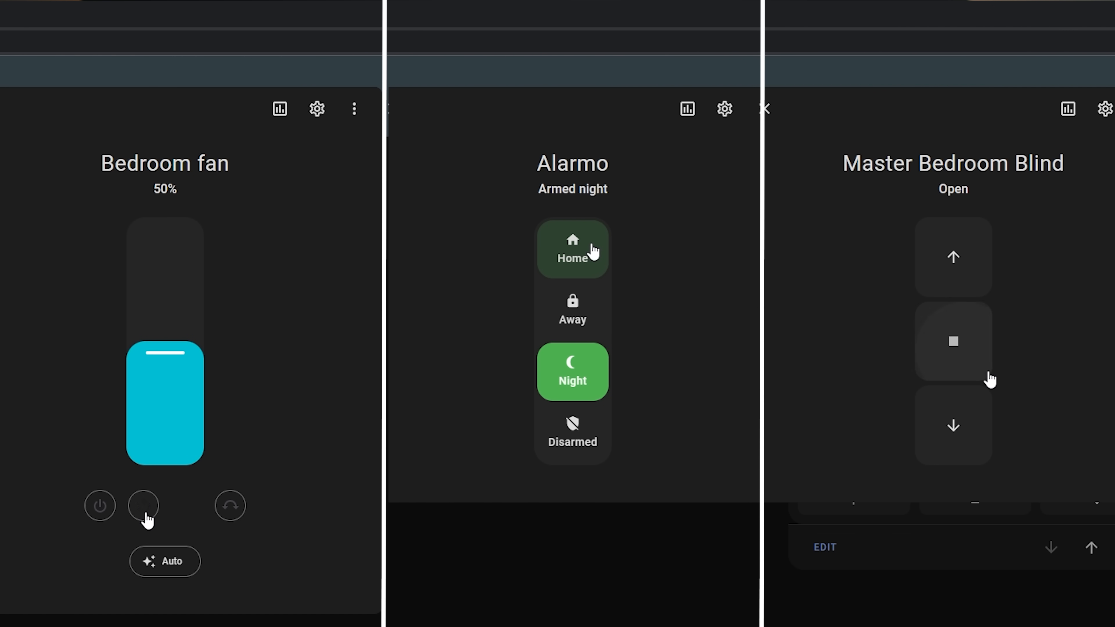
click(571, 250)
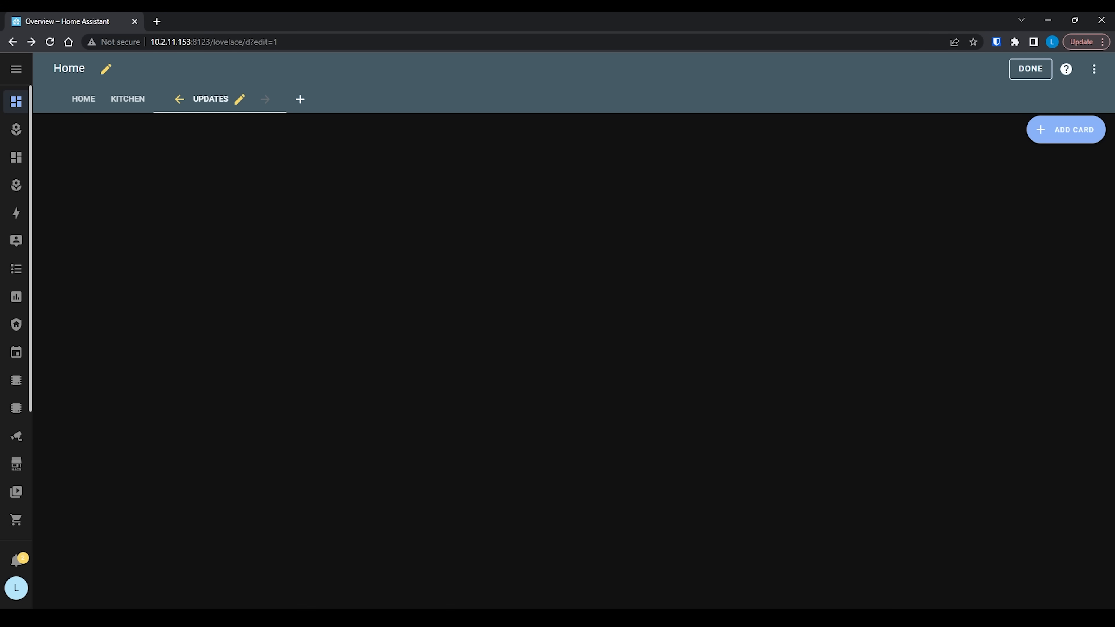
Add a Tile card for the Alarmo entity with the Alarm modes feature and save it
click(1065, 130)
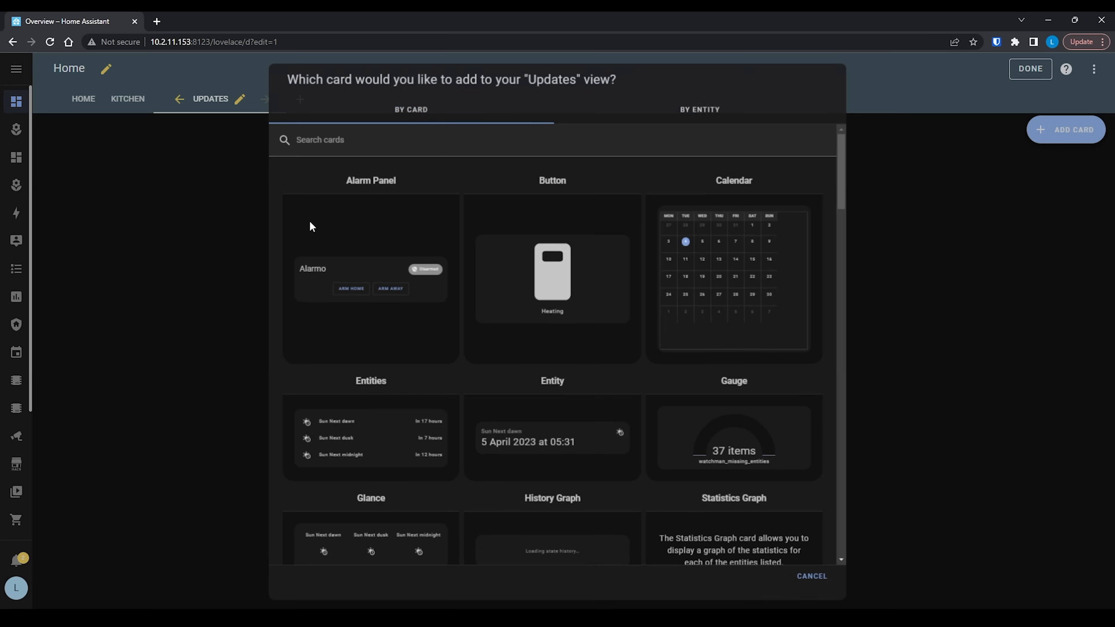
text(til)
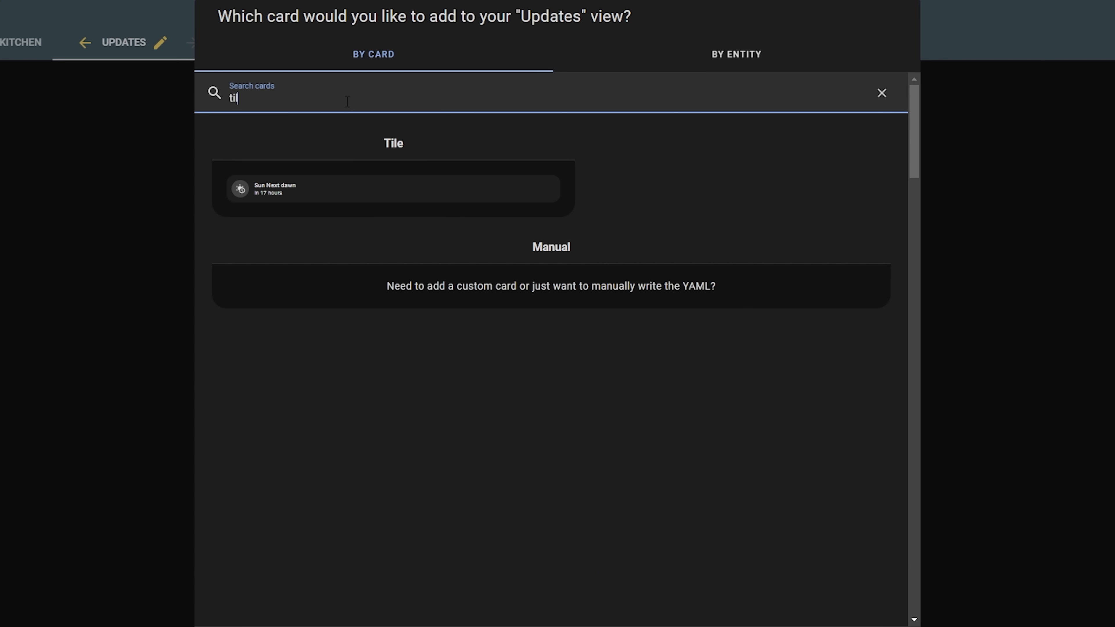
click(393, 188)
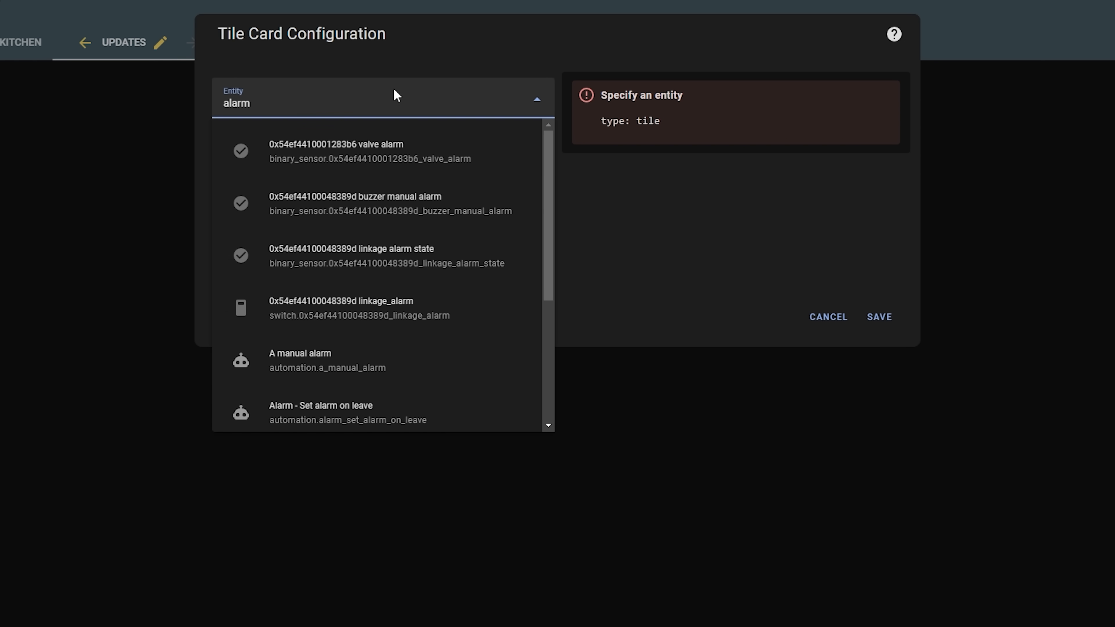
click(320, 355)
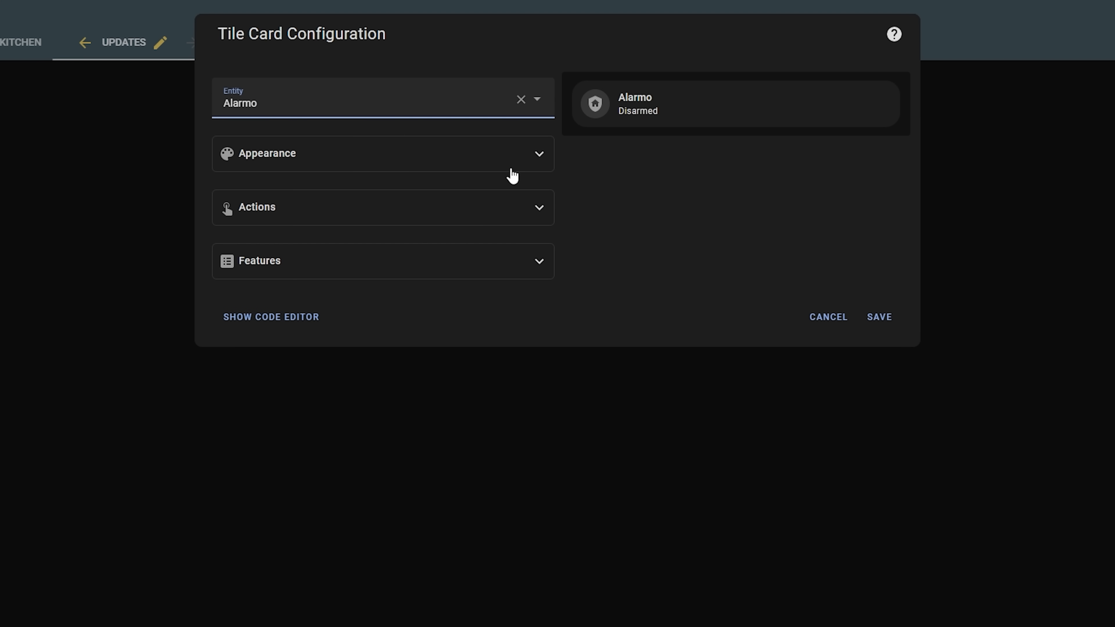
click(383, 260)
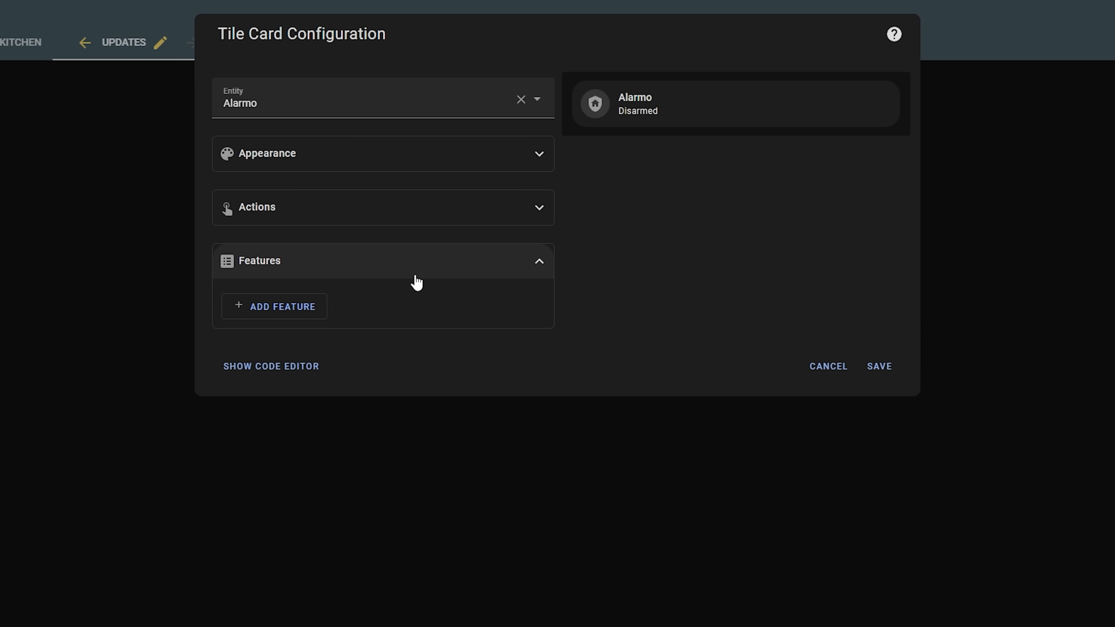
click(282, 307)
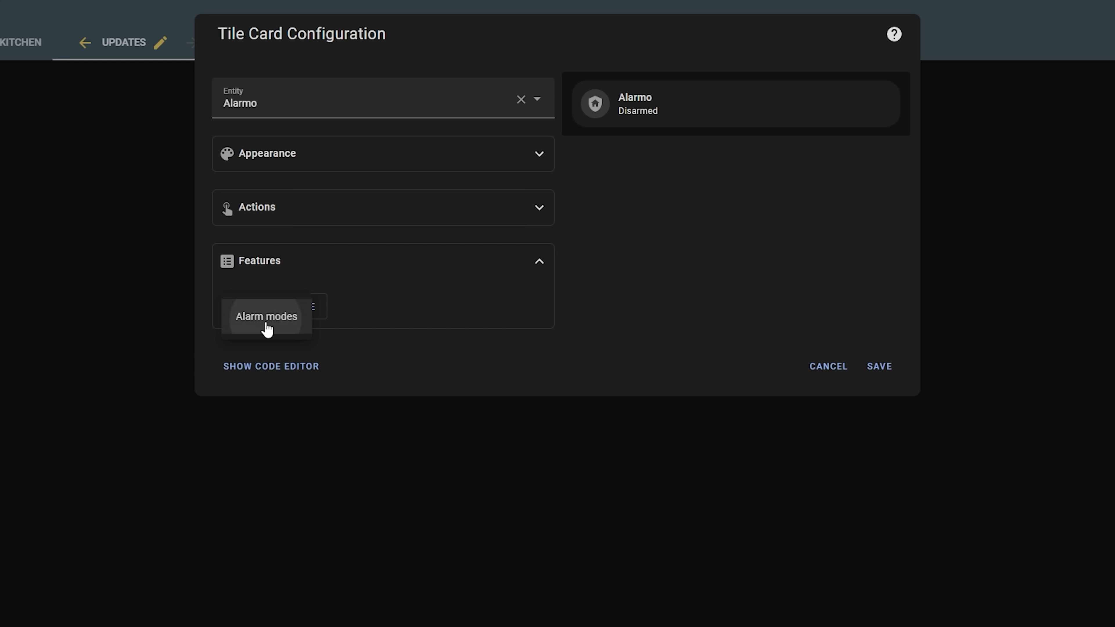
click(266, 316)
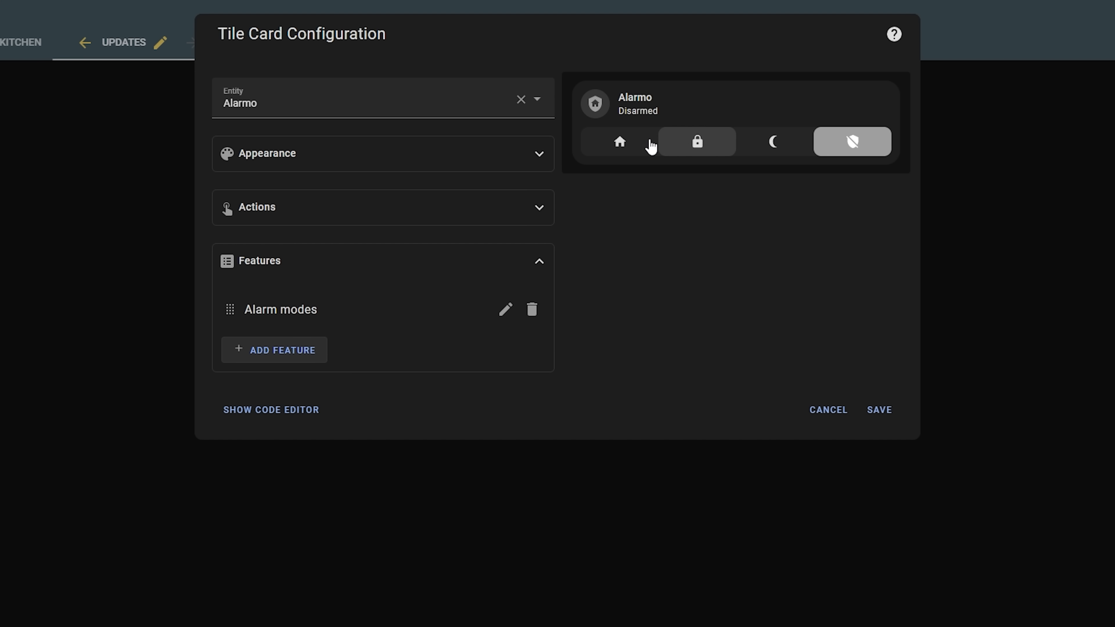
click(878, 409)
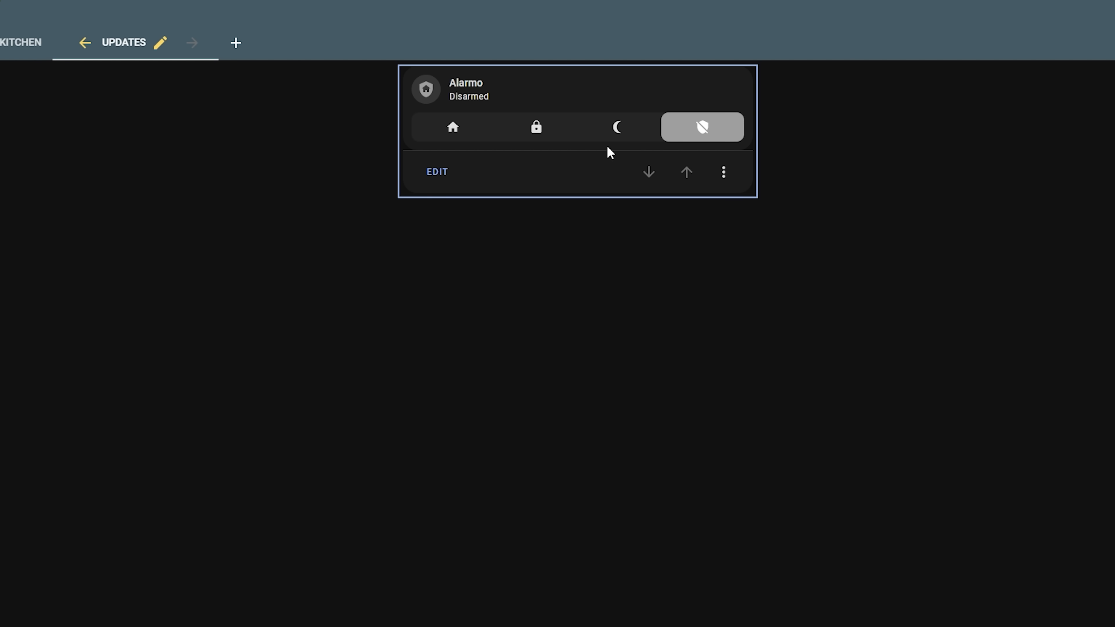
Arm Alarmo in night, home and away modes from the tile, then disarm it with the code
click(618, 126)
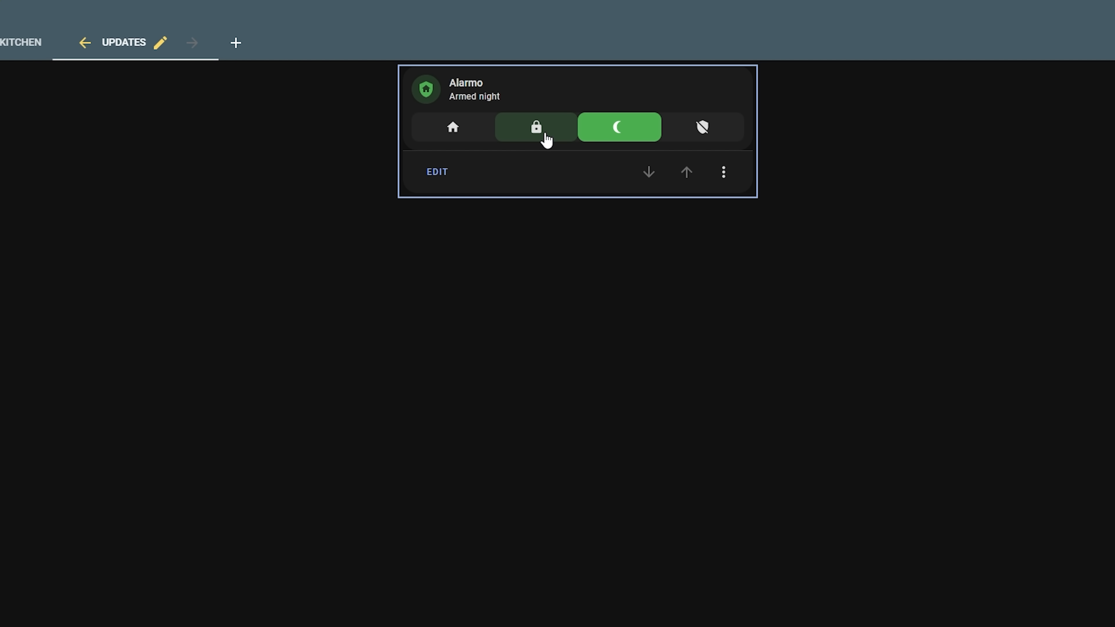
click(534, 127)
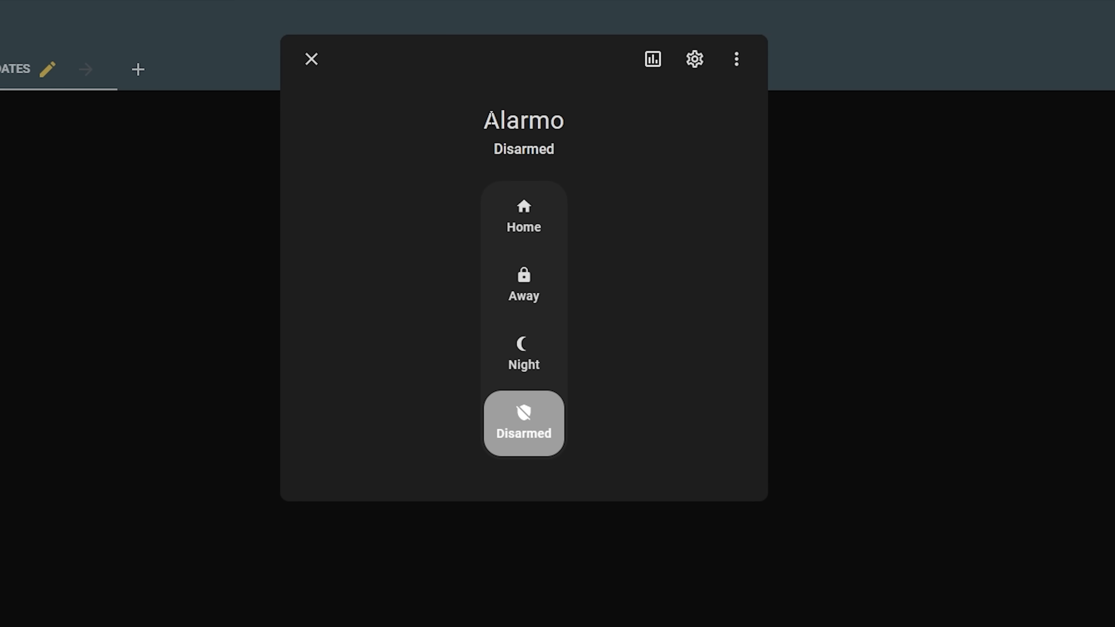
mouse_move(523, 351)
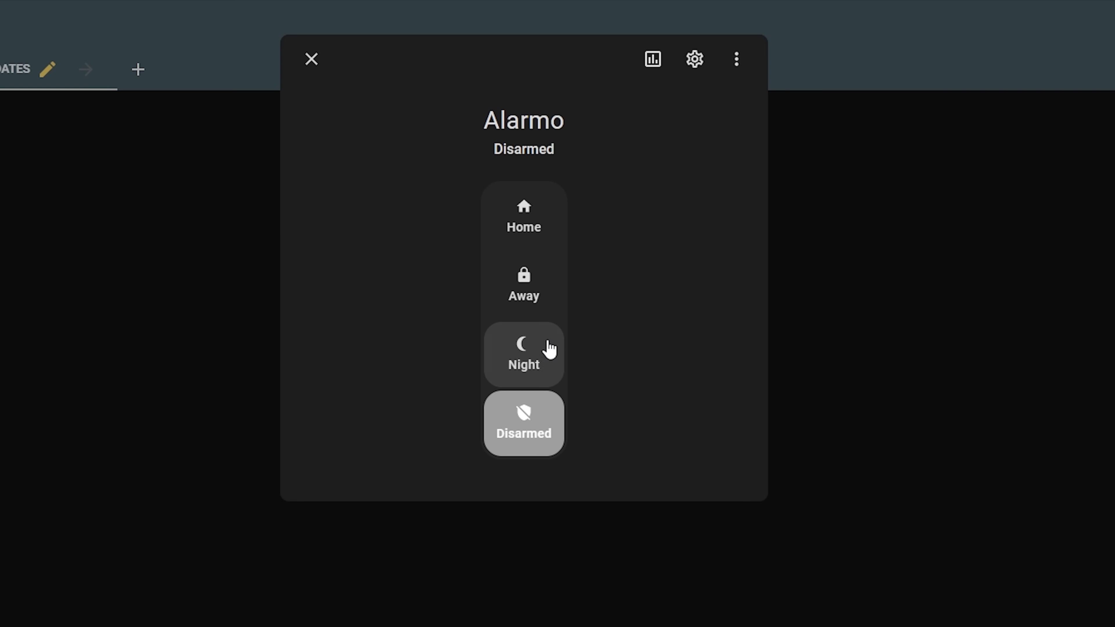
click(523, 216)
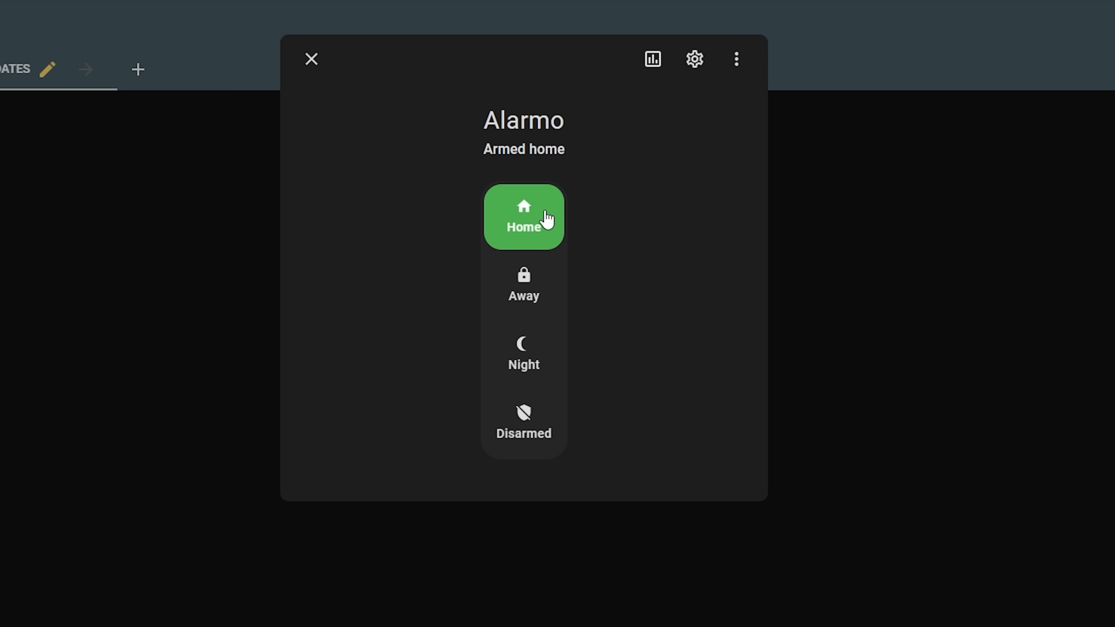
click(523, 217)
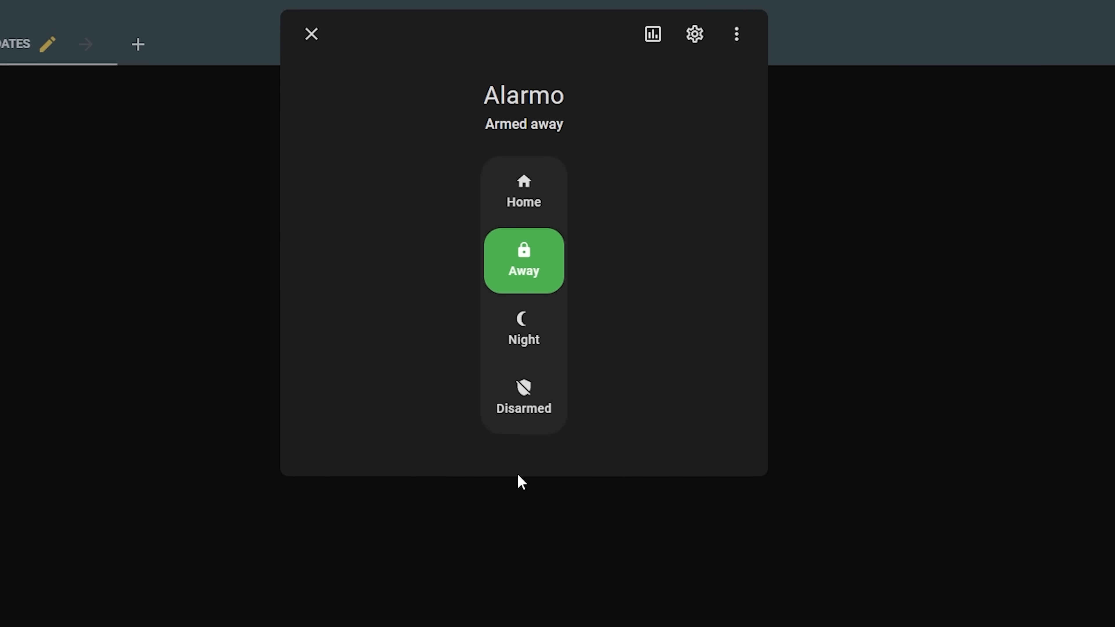
click(523, 396)
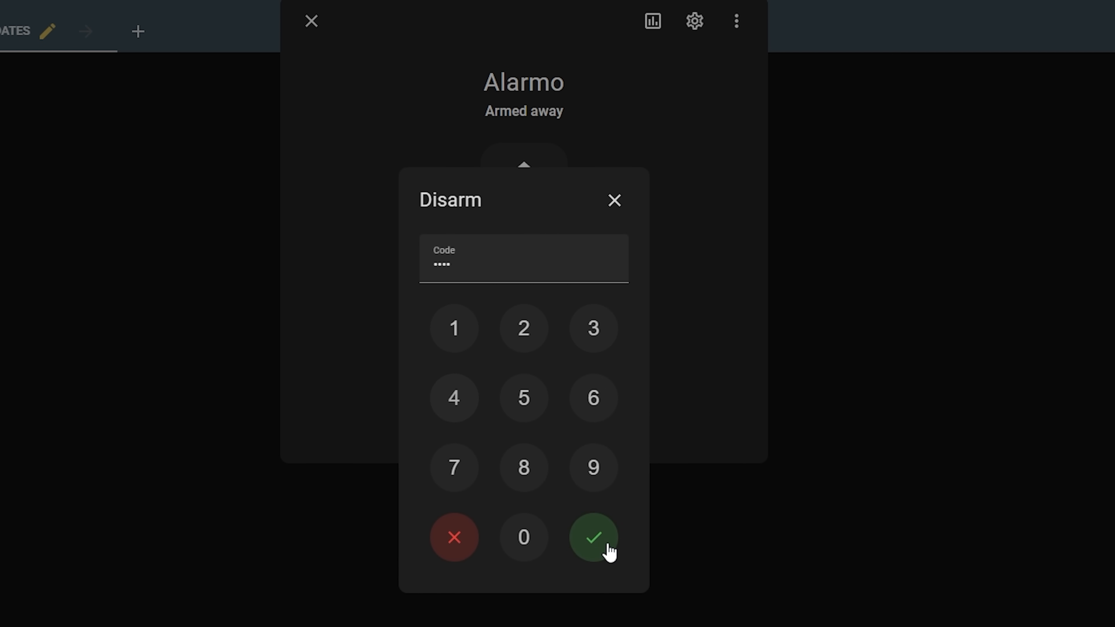
click(593, 536)
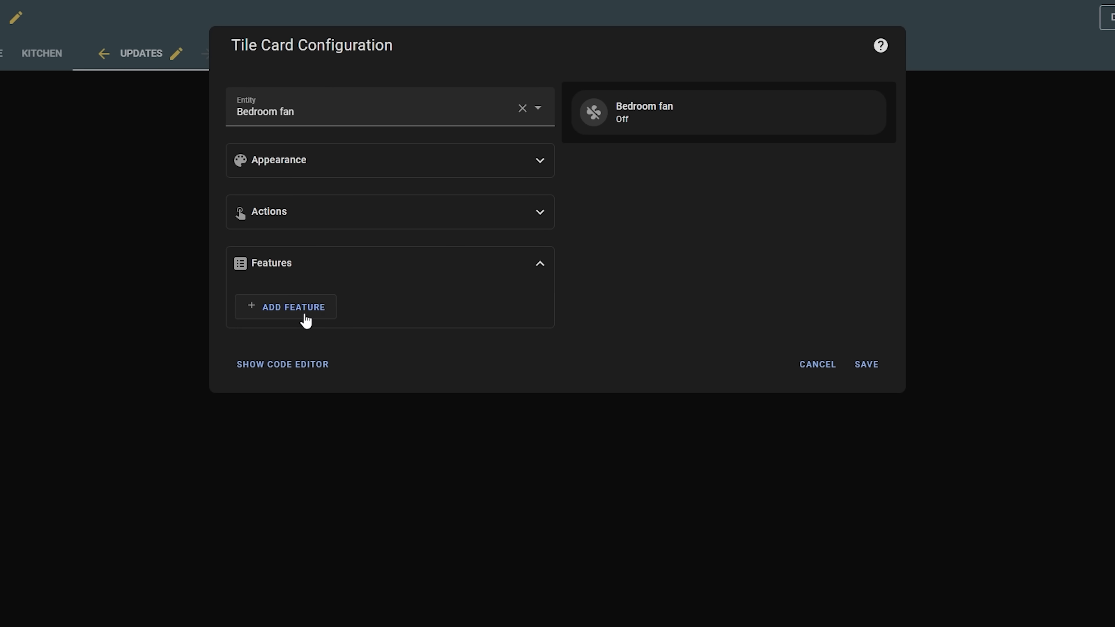
Save the Bedroom fan tile with the Fan speed feature, set a speed and pick a preset mode
click(292, 306)
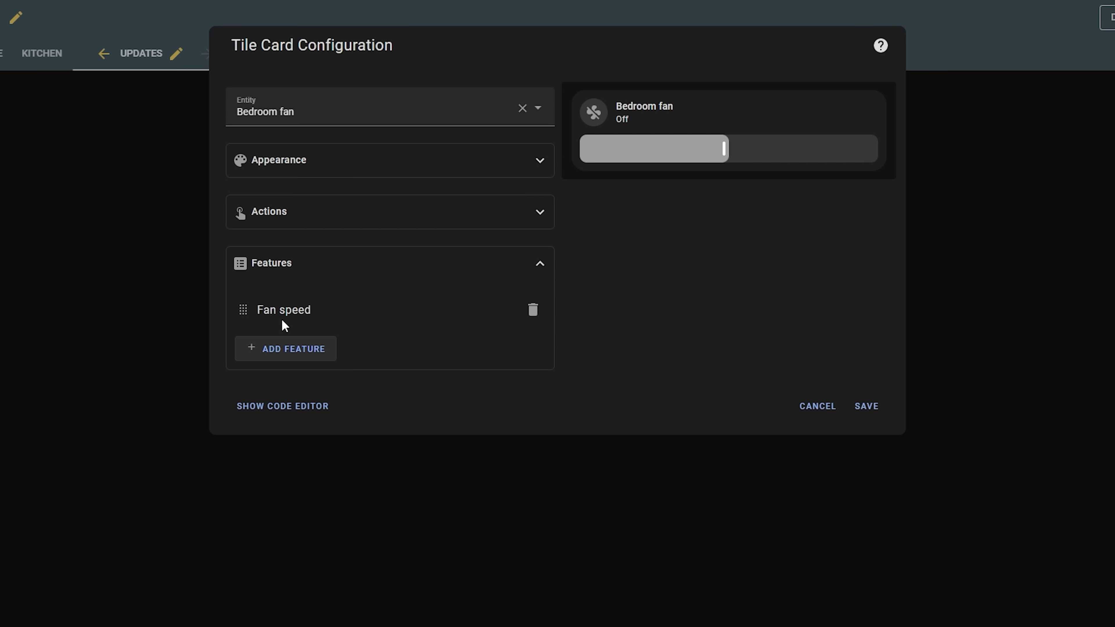
click(866, 405)
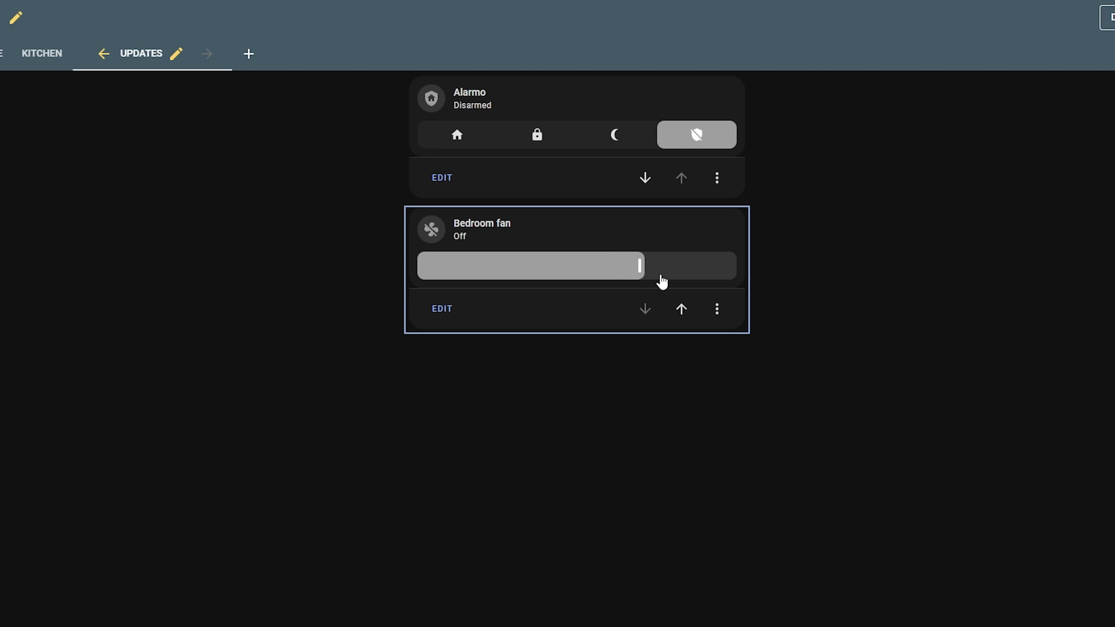
click(482, 229)
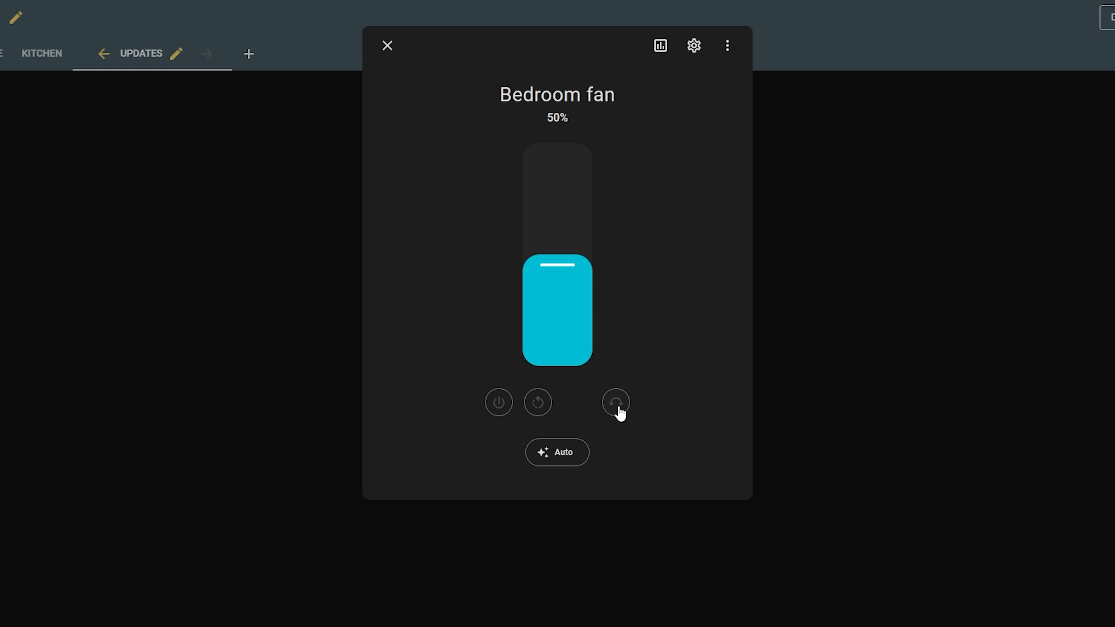
click(557, 453)
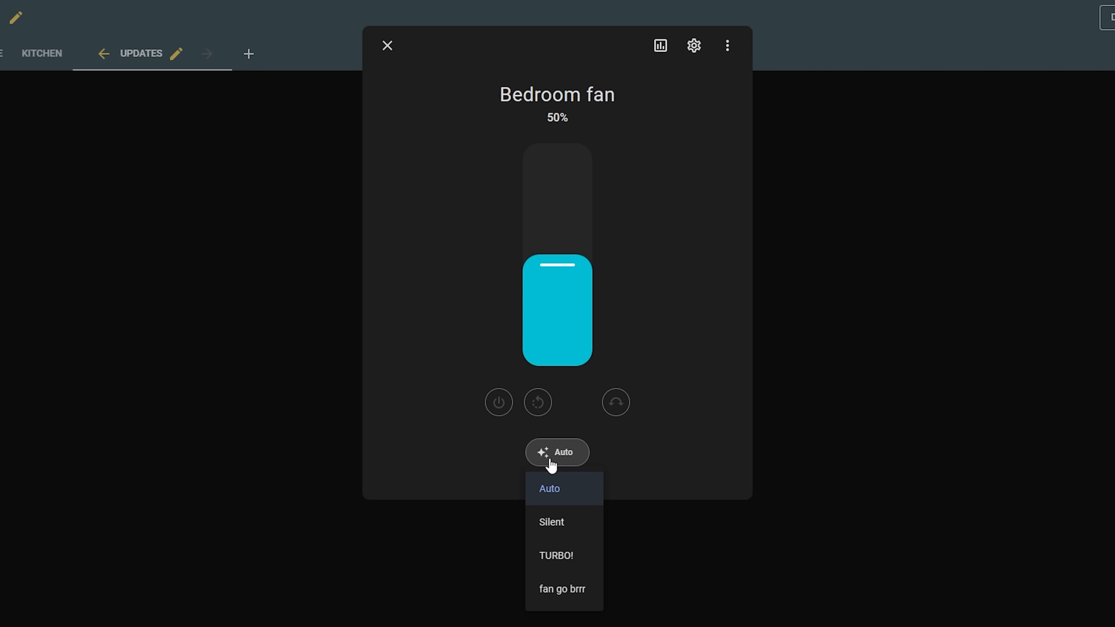
click(561, 589)
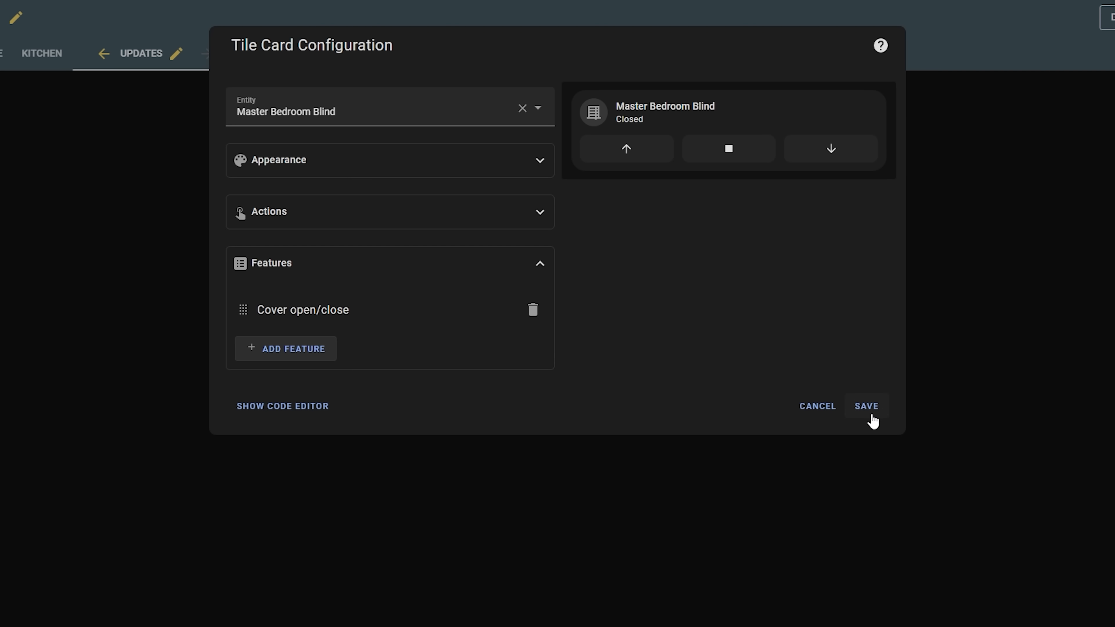
Save the Master Bedroom Blind tile and raise the blind from its more-info dialog
click(866, 406)
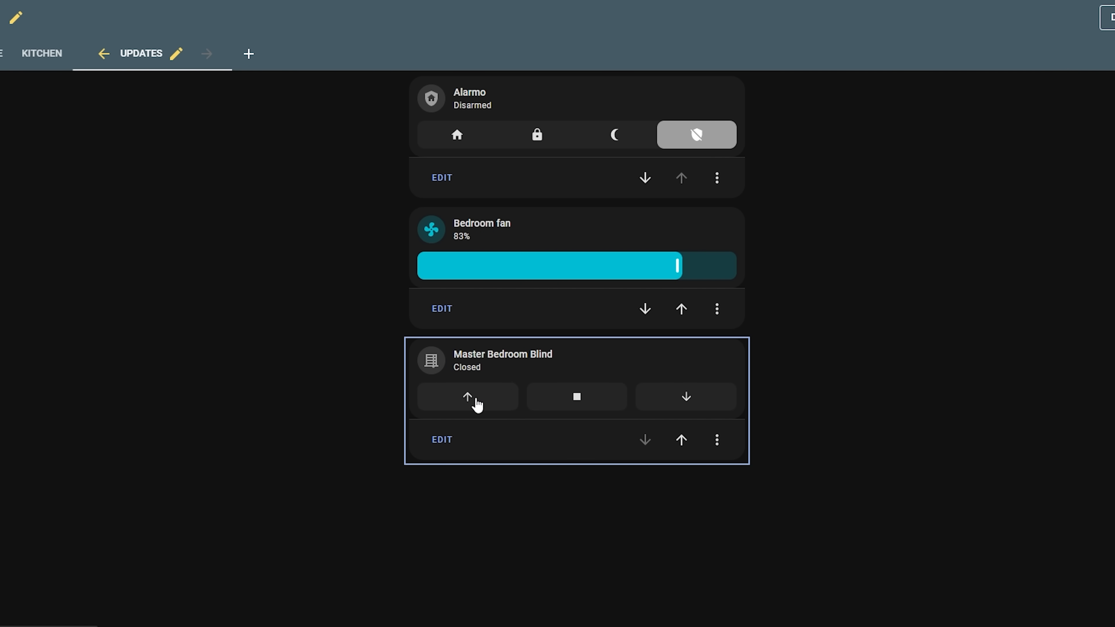
mouse_move(656, 401)
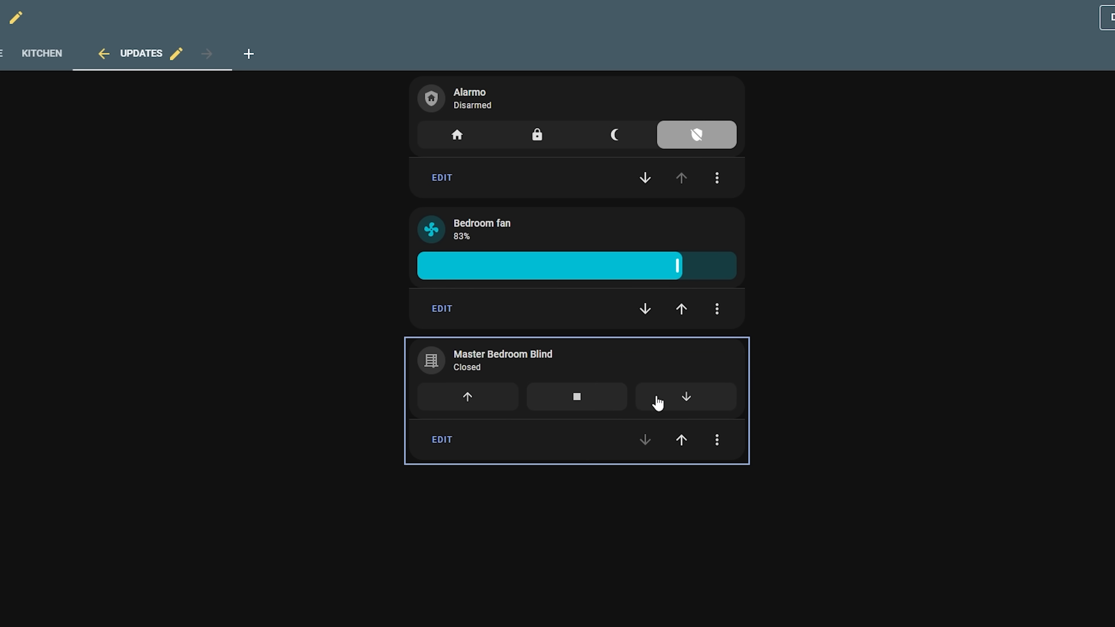
click(503, 354)
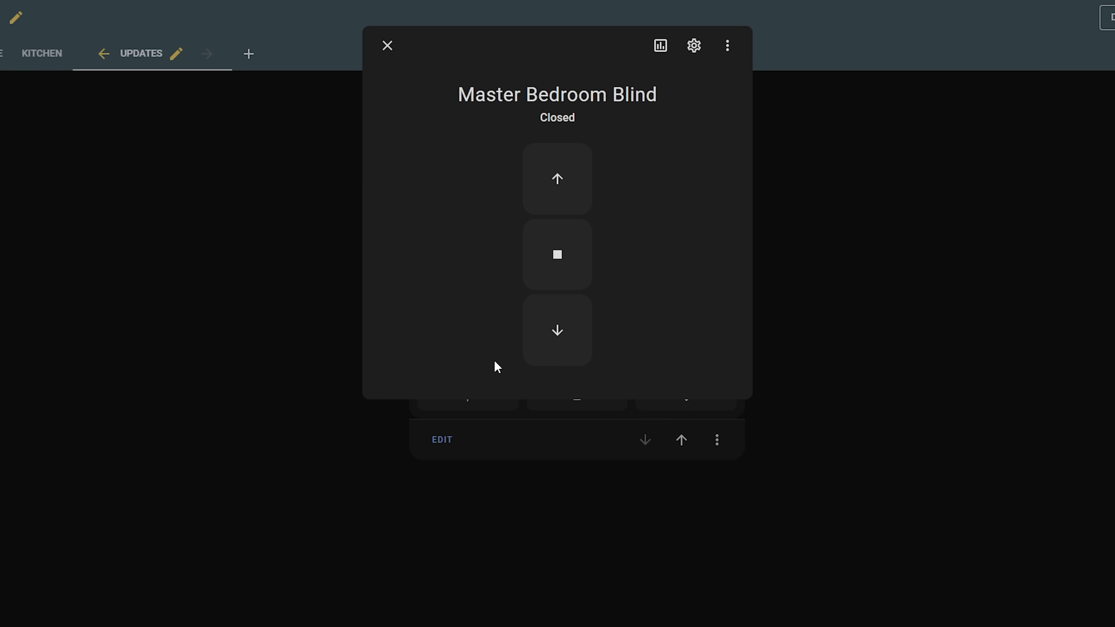
mouse_move(585, 218)
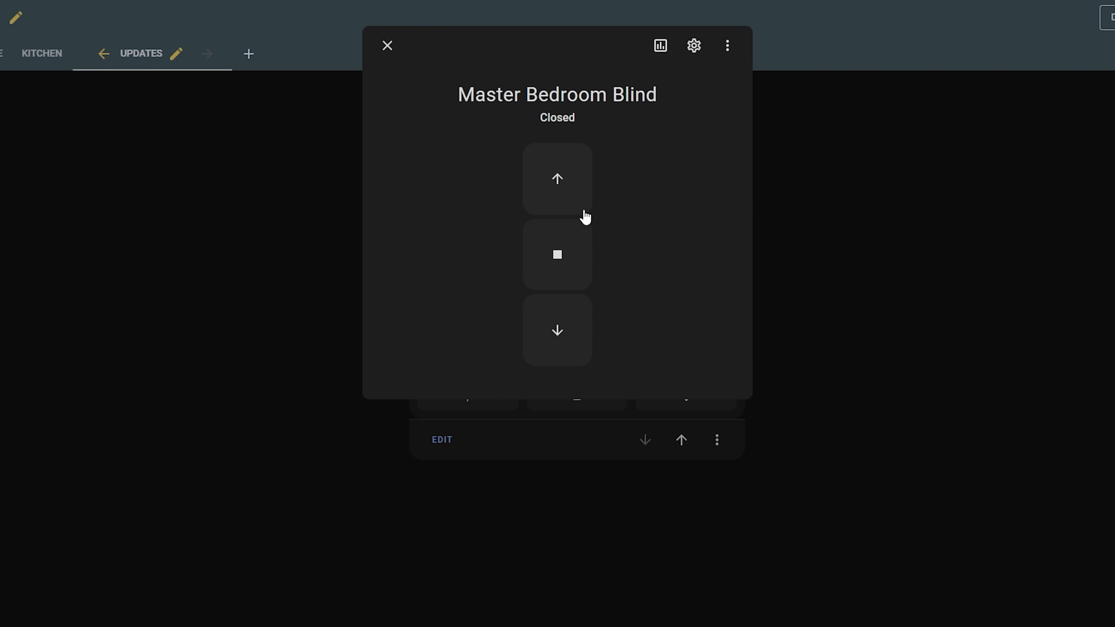
click(557, 178)
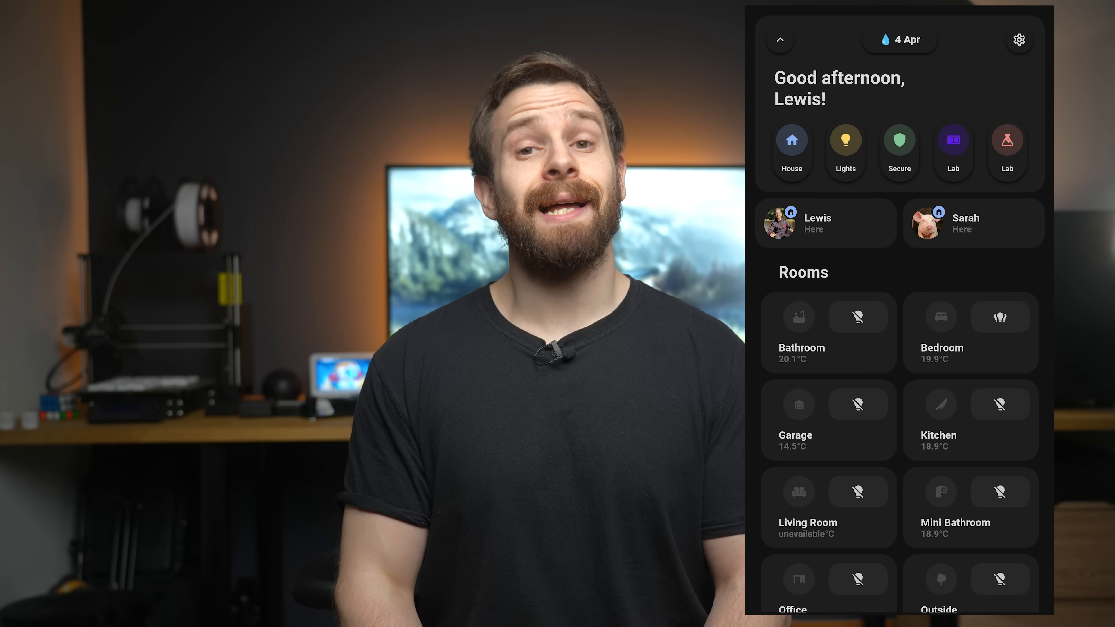
Navigate from the app's menu to Settings > Companion app and the Home server entry
scroll(down, 3)
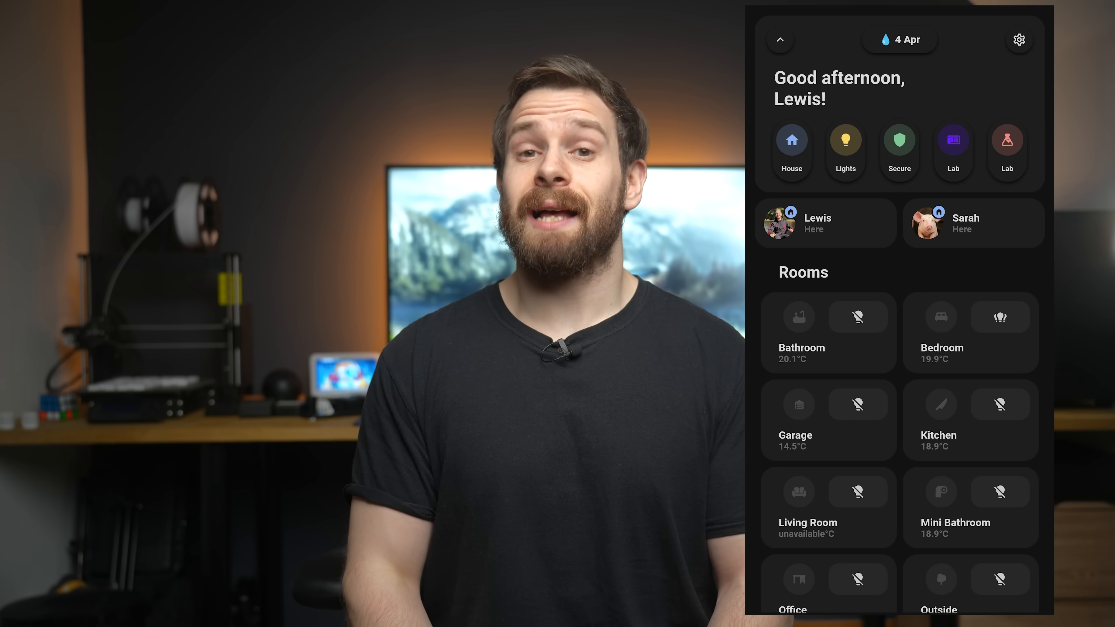
click(780, 39)
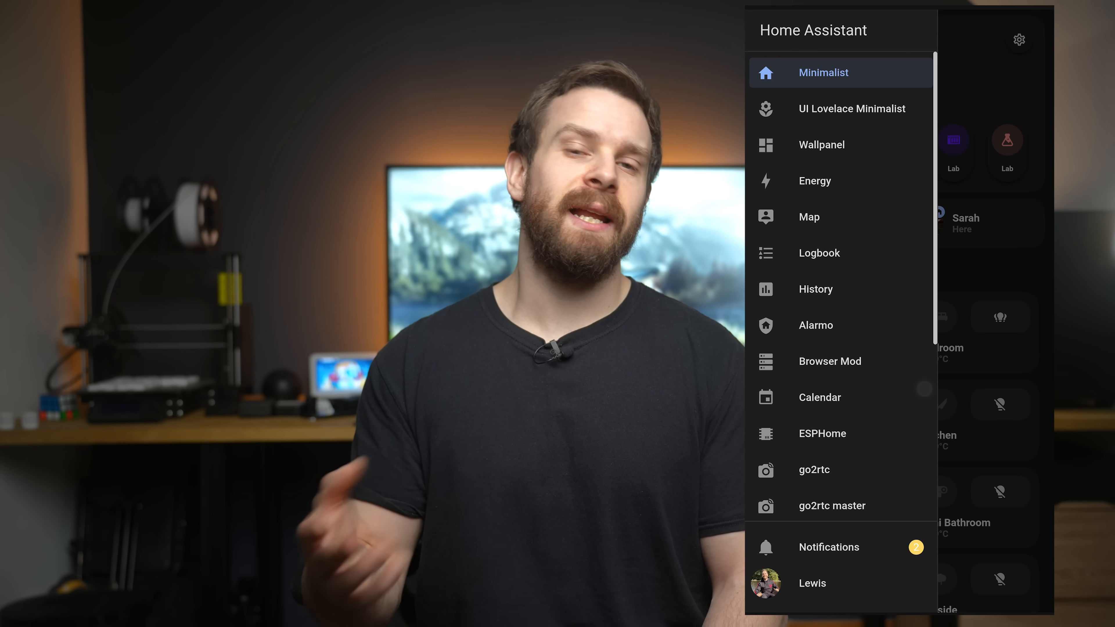
click(1017, 38)
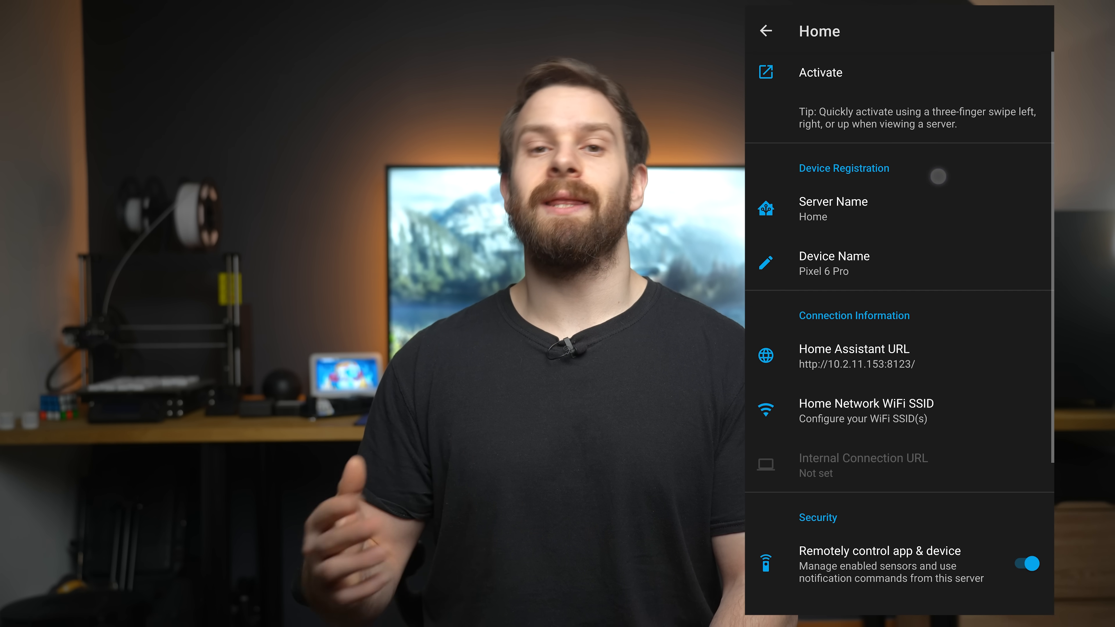
click(765, 30)
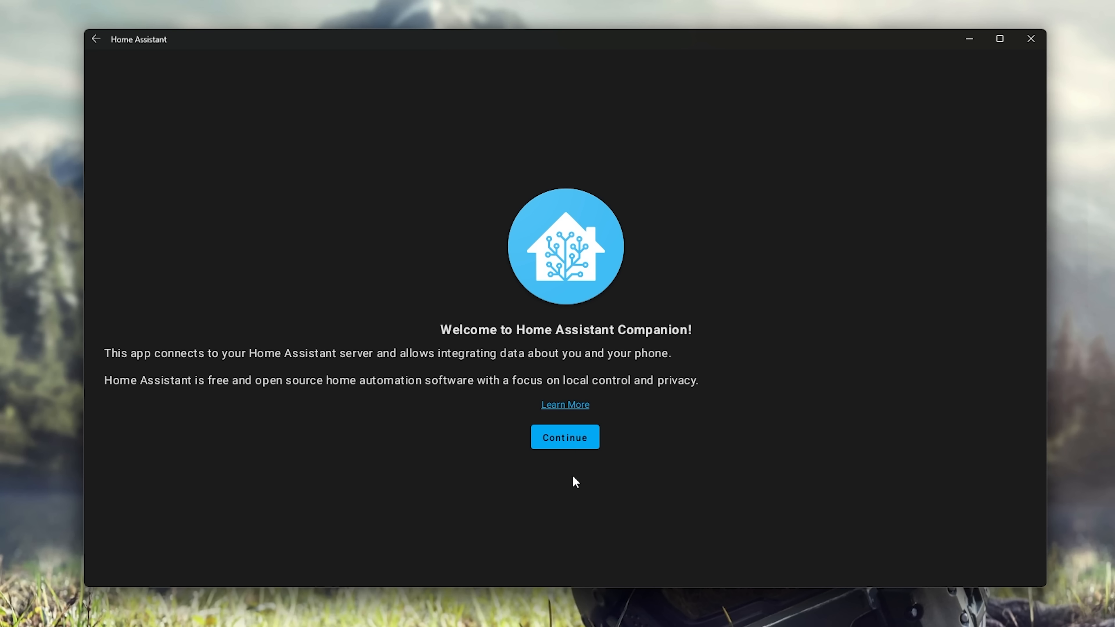
Connect the Windows app to the server, keep the device name and allow notifications
click(565, 437)
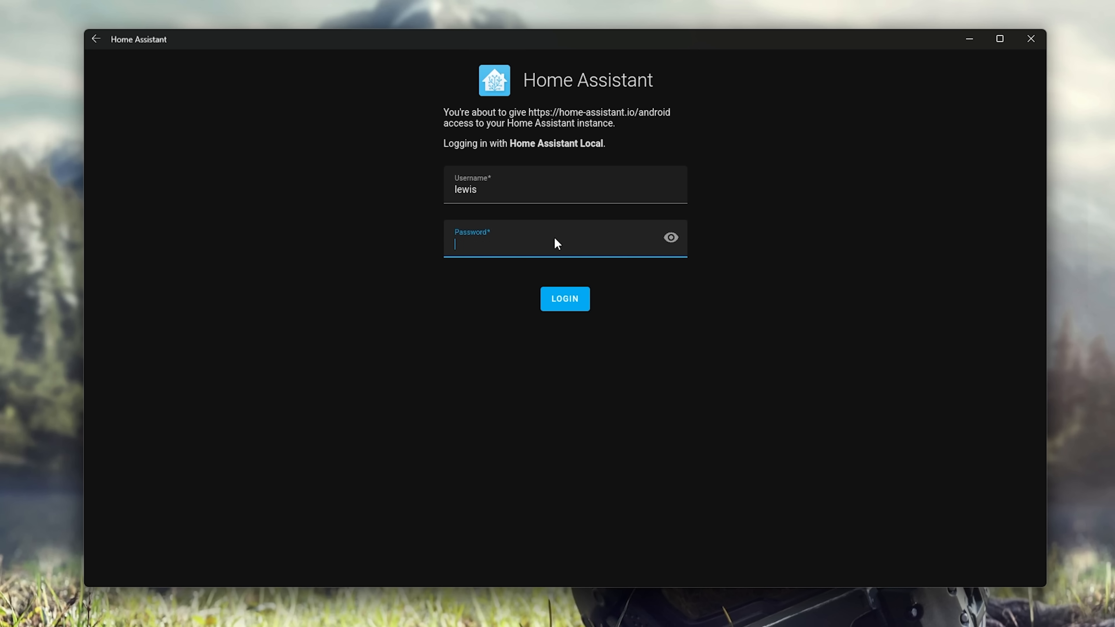
click(564, 298)
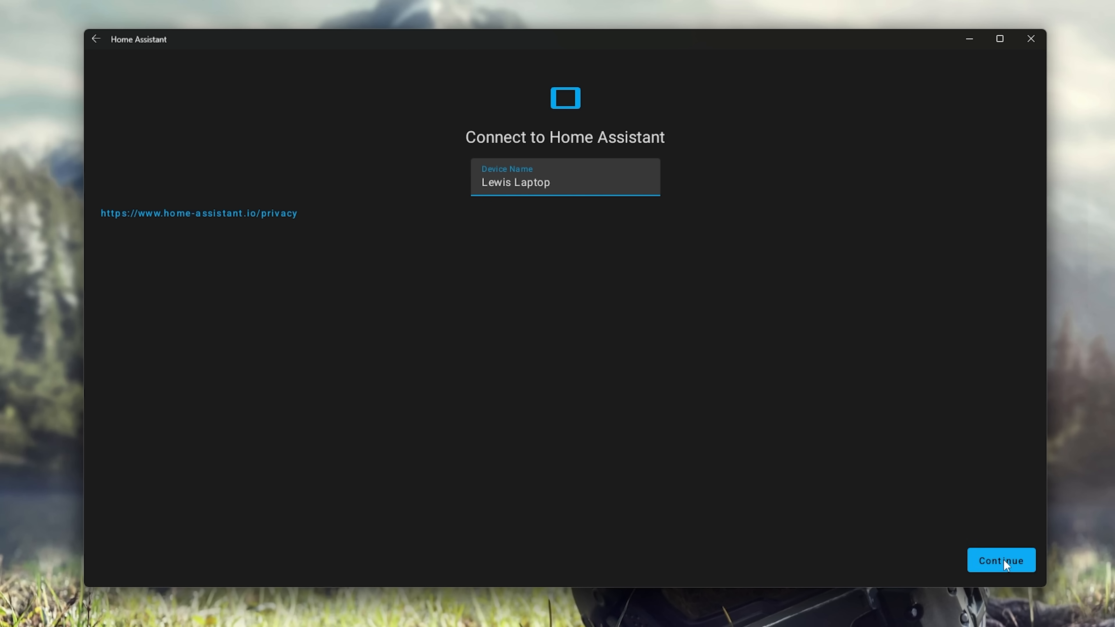
click(1000, 560)
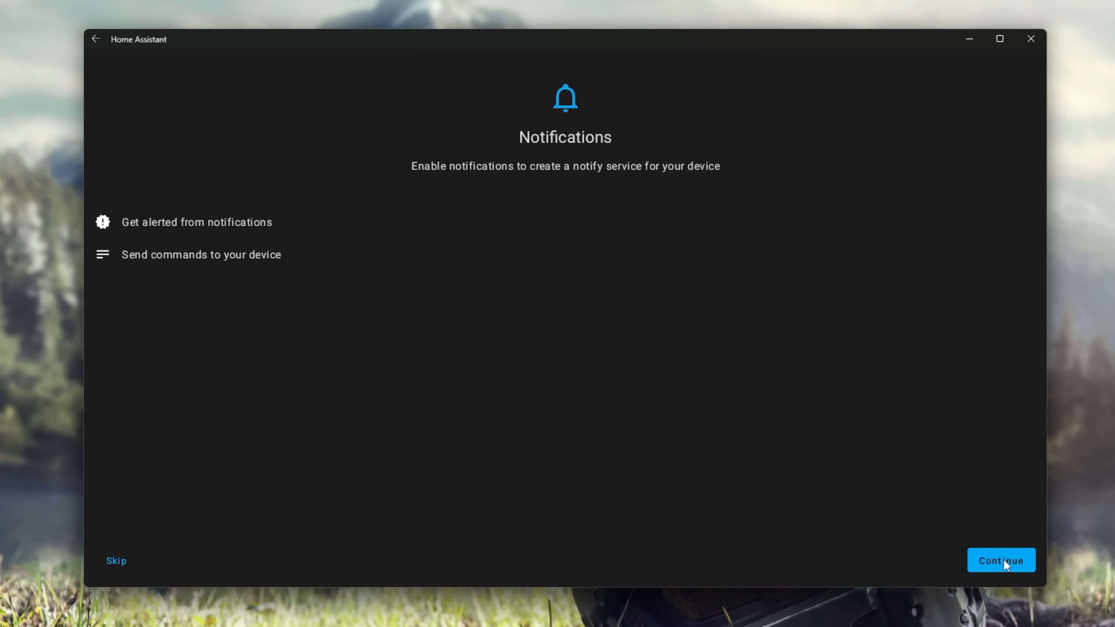
click(1001, 560)
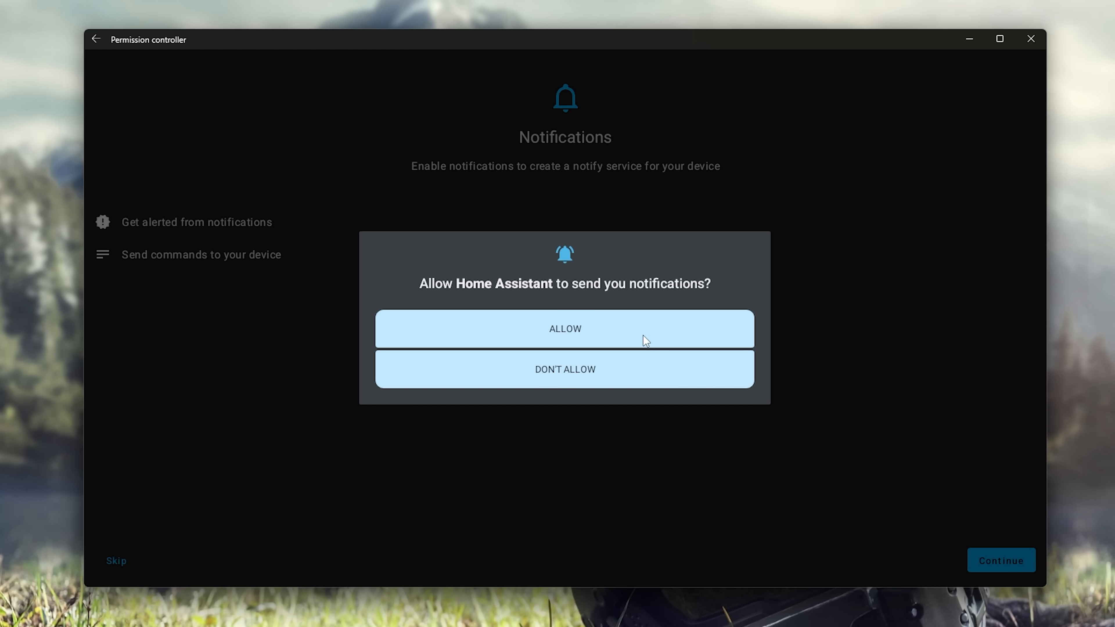
click(564, 329)
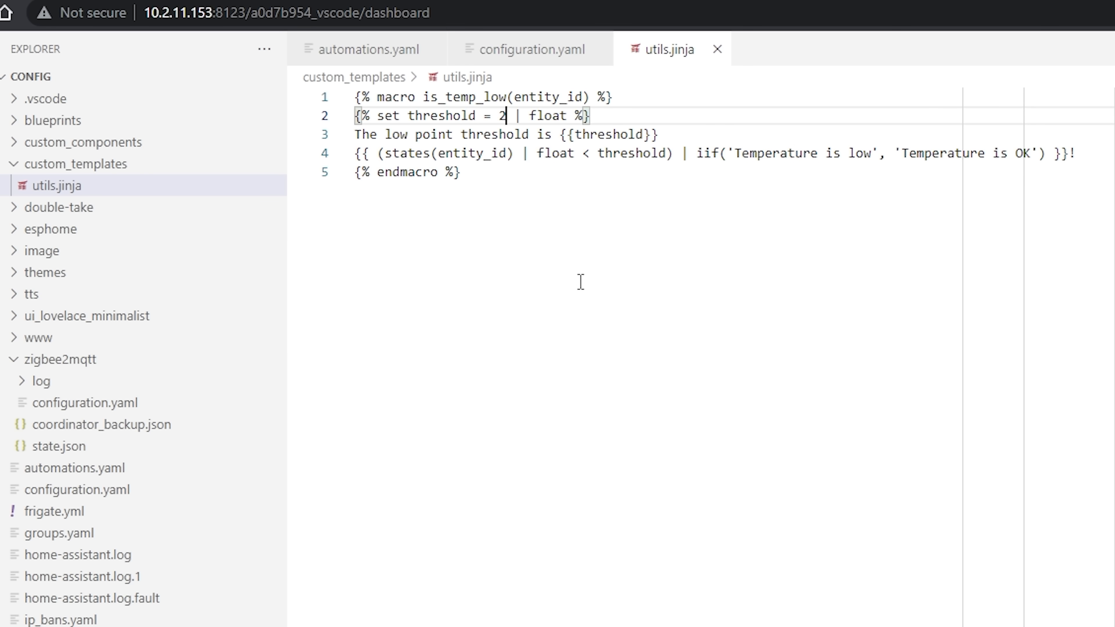
Set the is_temp_low macro's threshold in utils.jinja to 23.0
text(3.0)
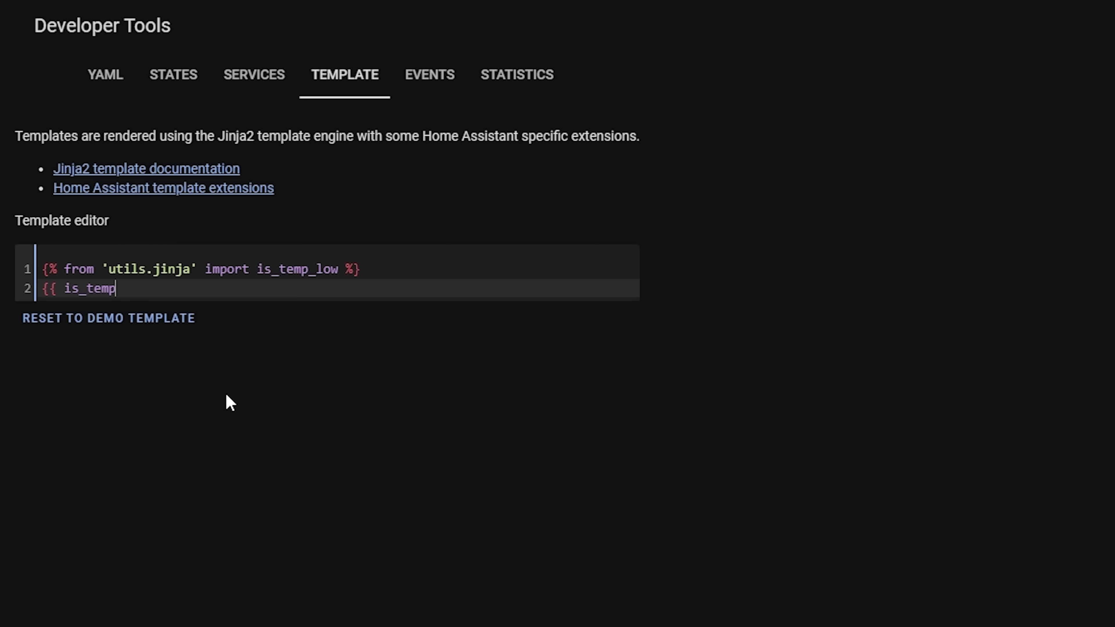
Call is_temp_low with sensor.office_temperature in the template editor, then start a new entity id with 'aqar'
text(_low()
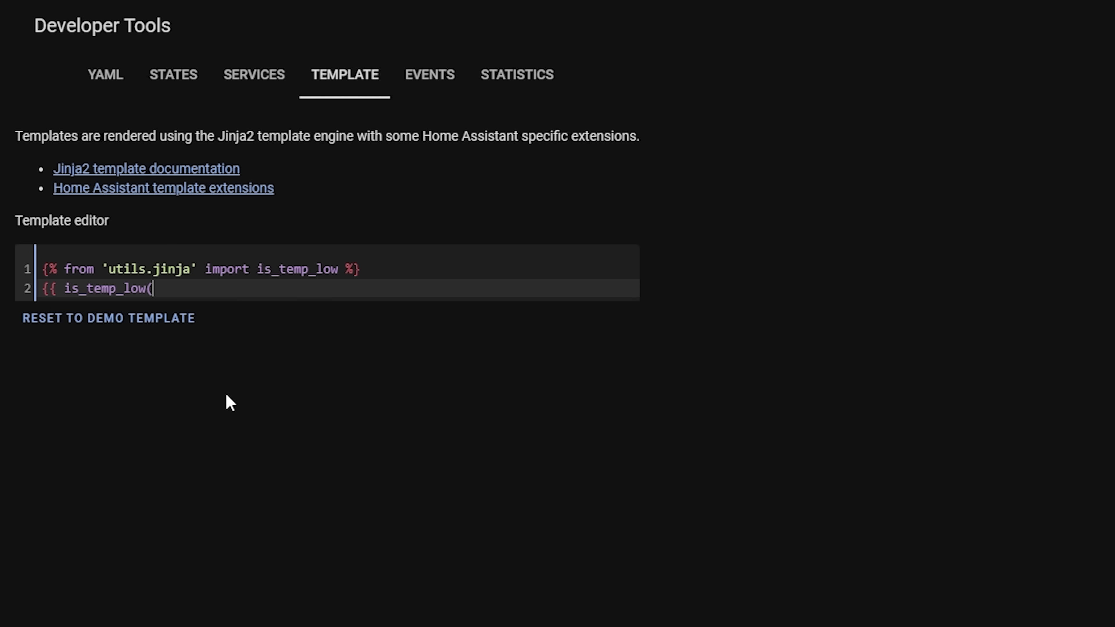
text('sensor.)
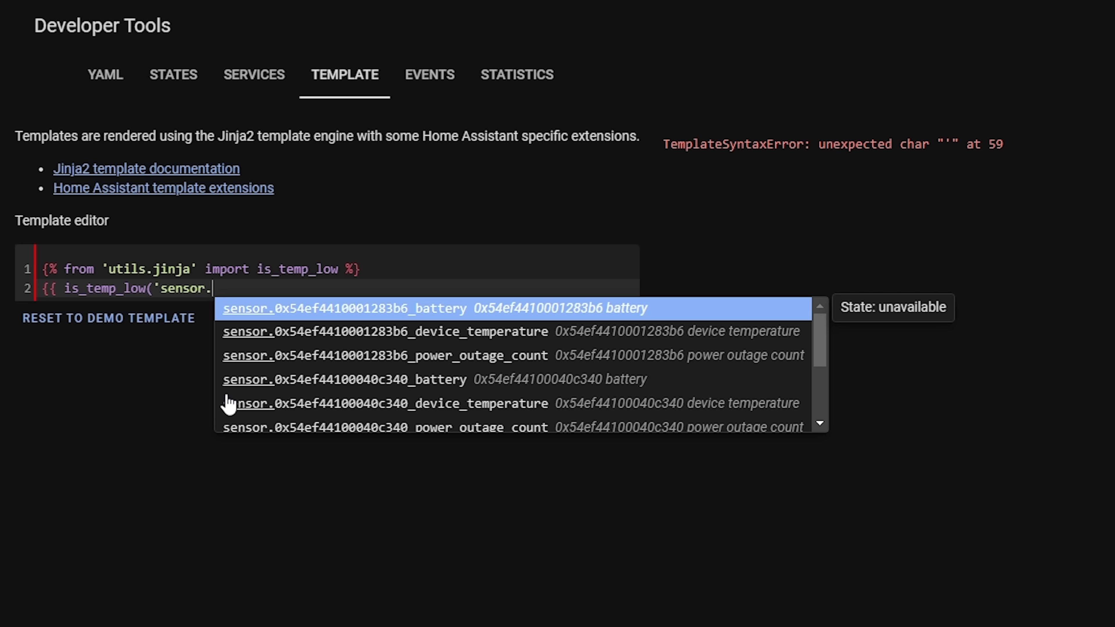
text(office)
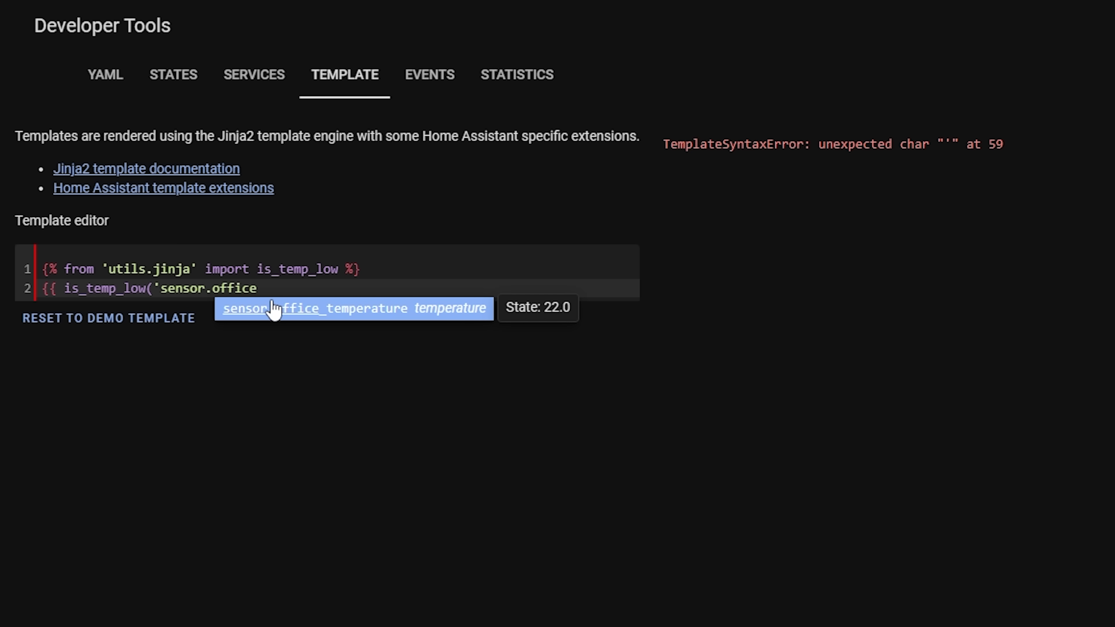
click(298, 308)
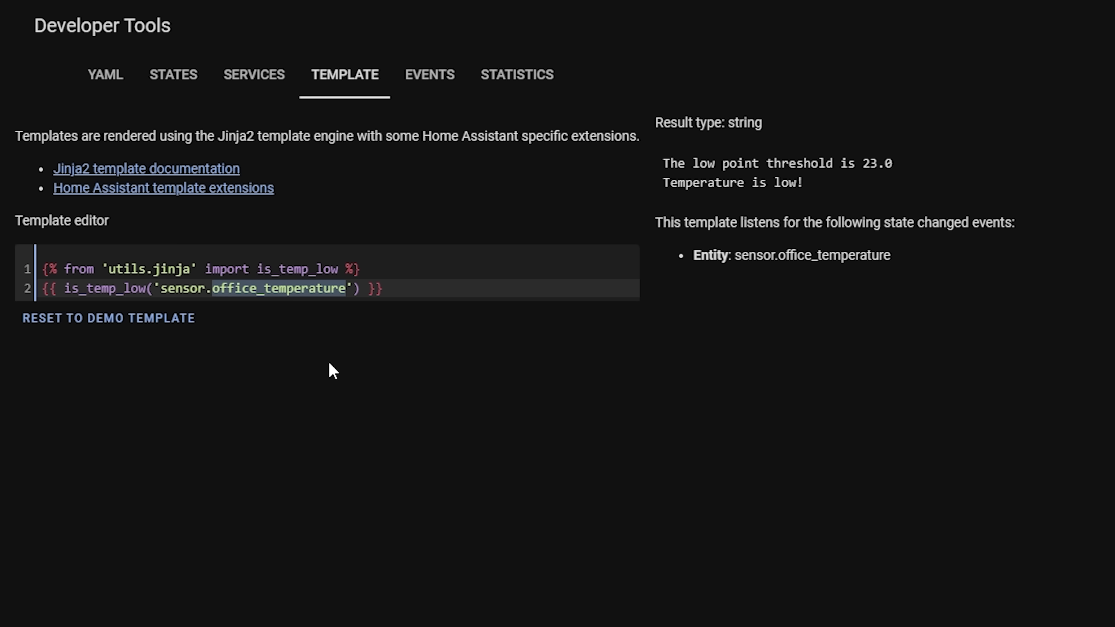
text(aqar)
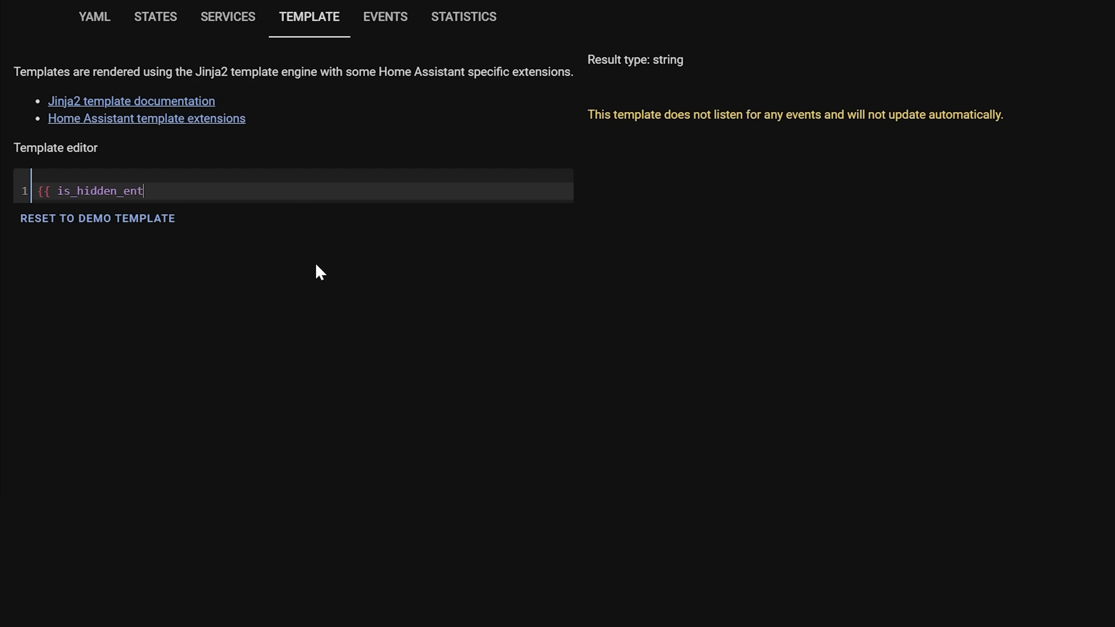
Finish the is_hidden_entity('sen...') expression for the door sensor temperature and switch to States
text(ity('sensor.door_sensor_device_temperature)
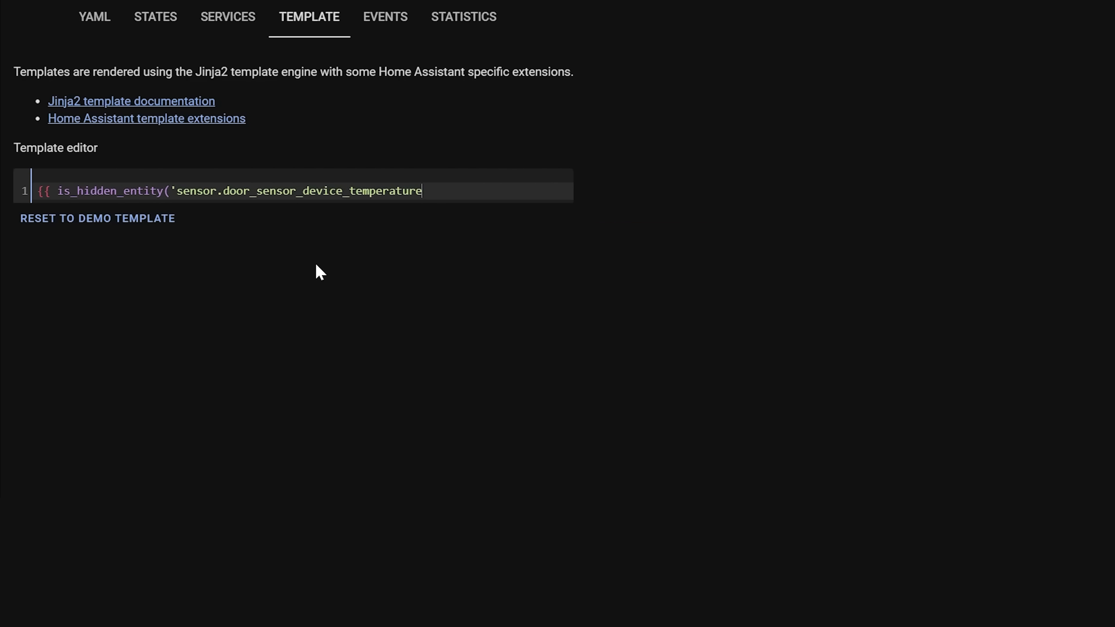
text(') }})
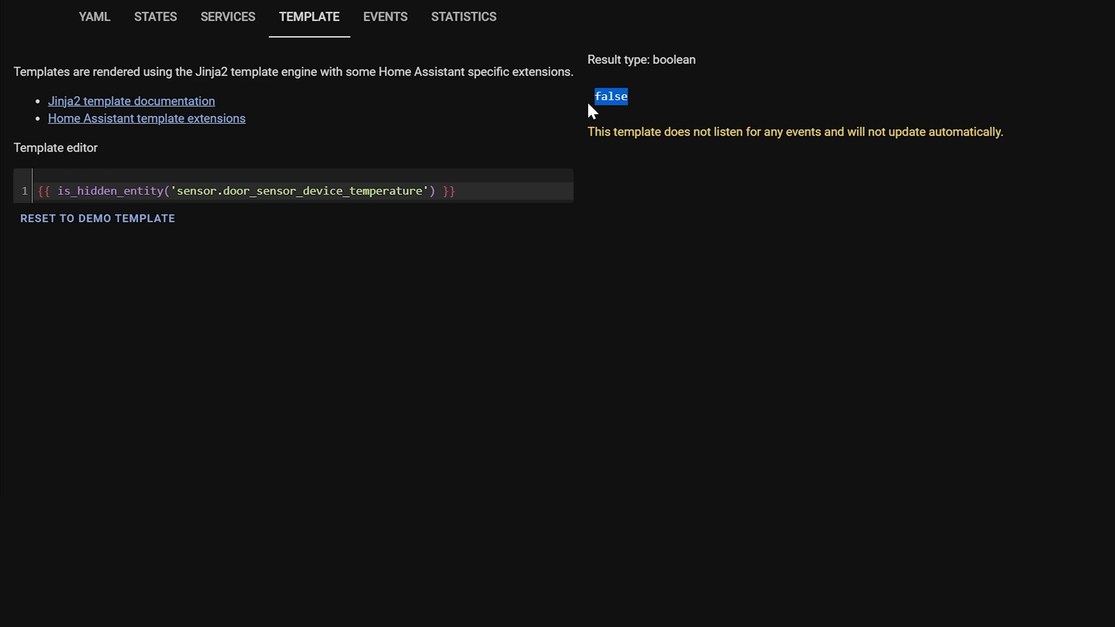
click(155, 16)
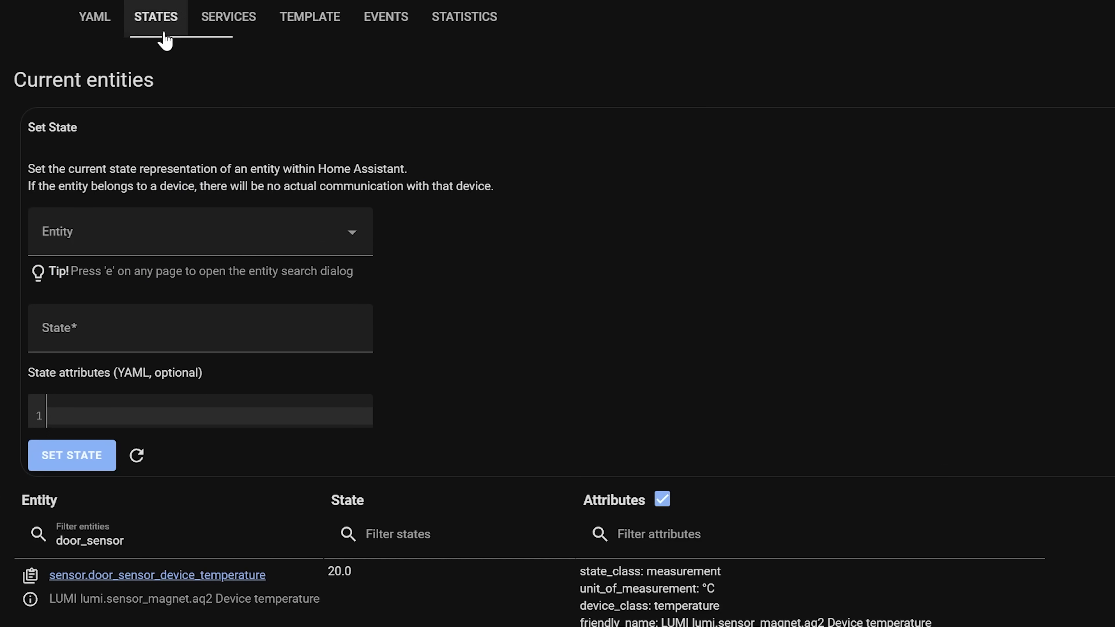
Set the door sensor temperature entity's status to Hidden in its settings and update
click(157, 574)
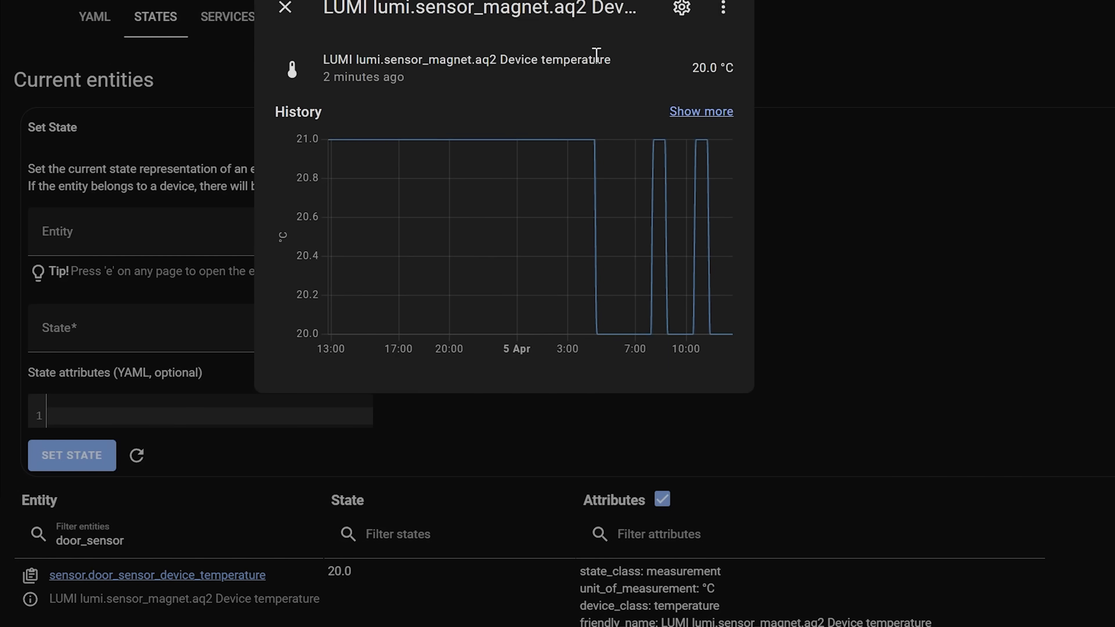
click(681, 7)
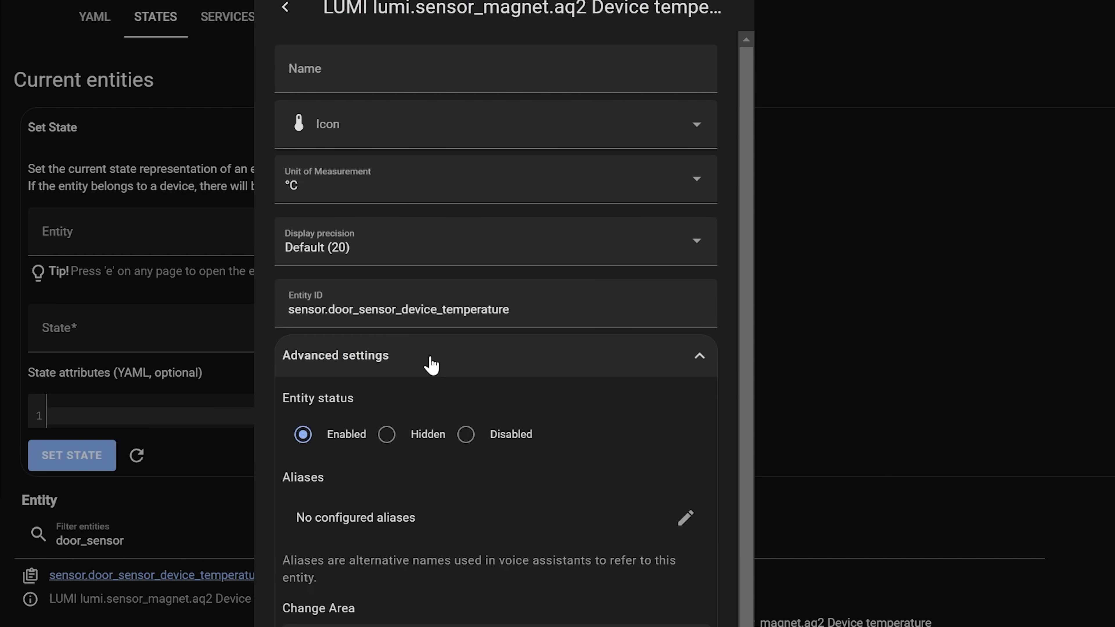
click(386, 434)
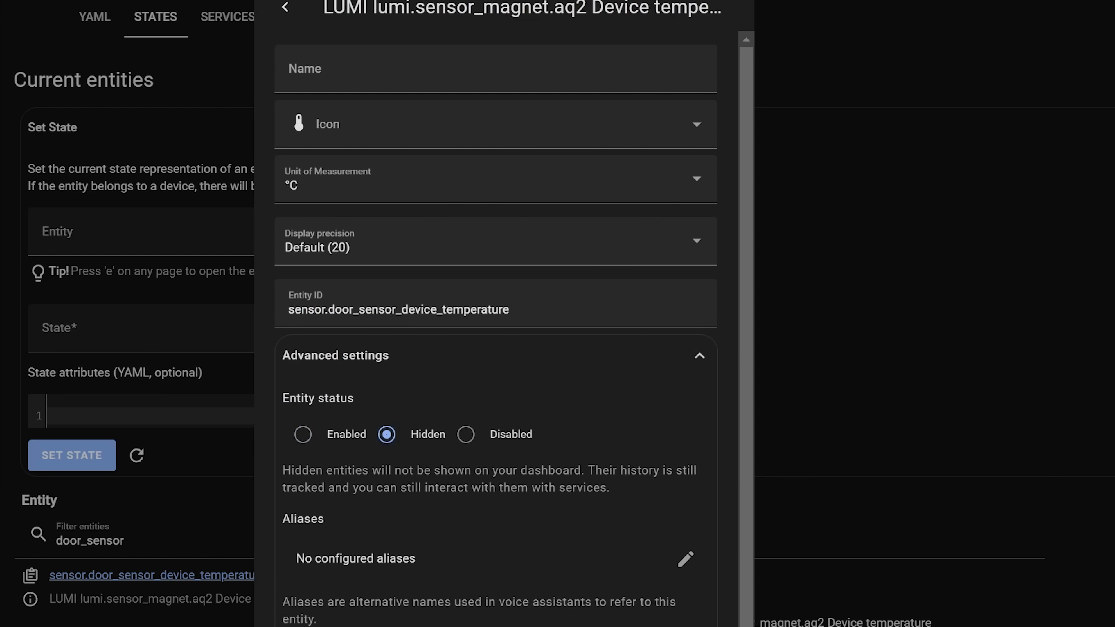
click(308, 16)
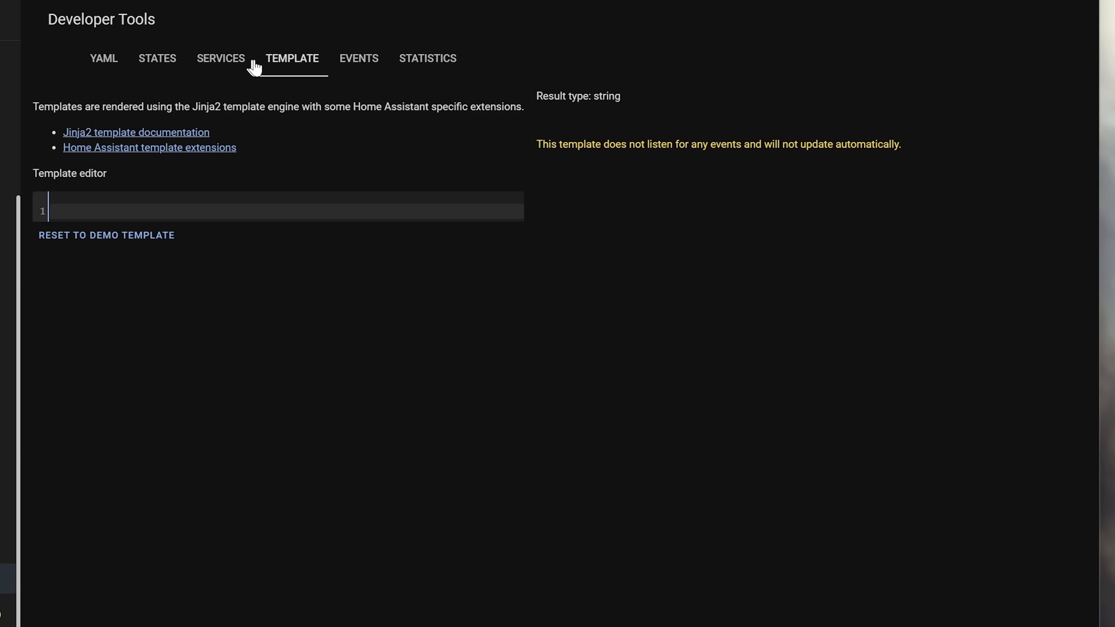
Evaluate {{ areas() }} in the template editor and check the doorbell battery sensor's state
text({{)
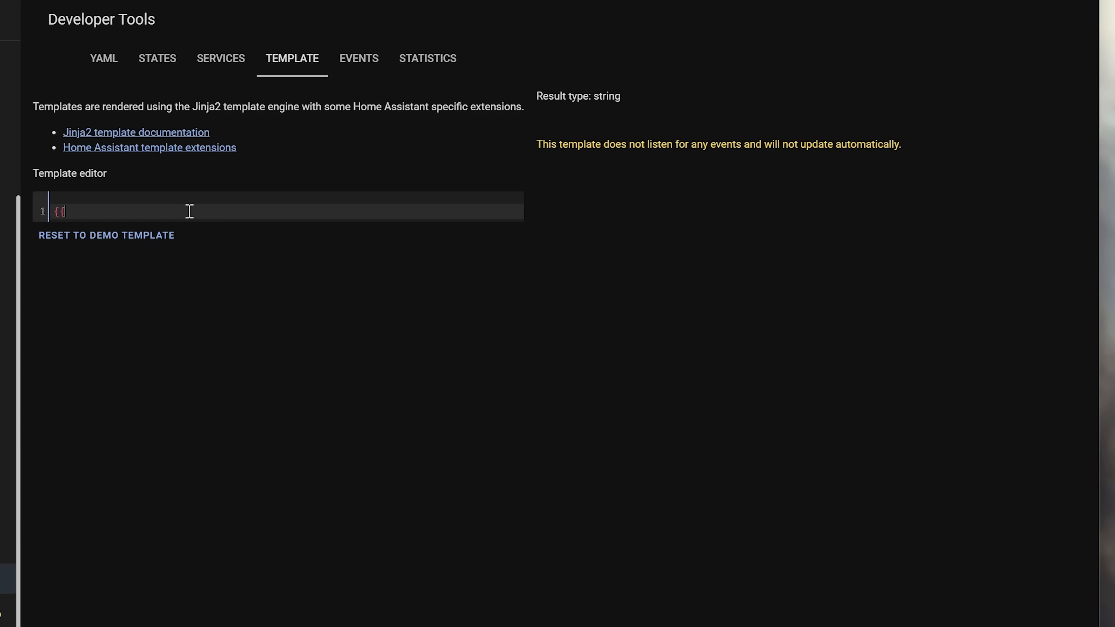
text(areas() }})
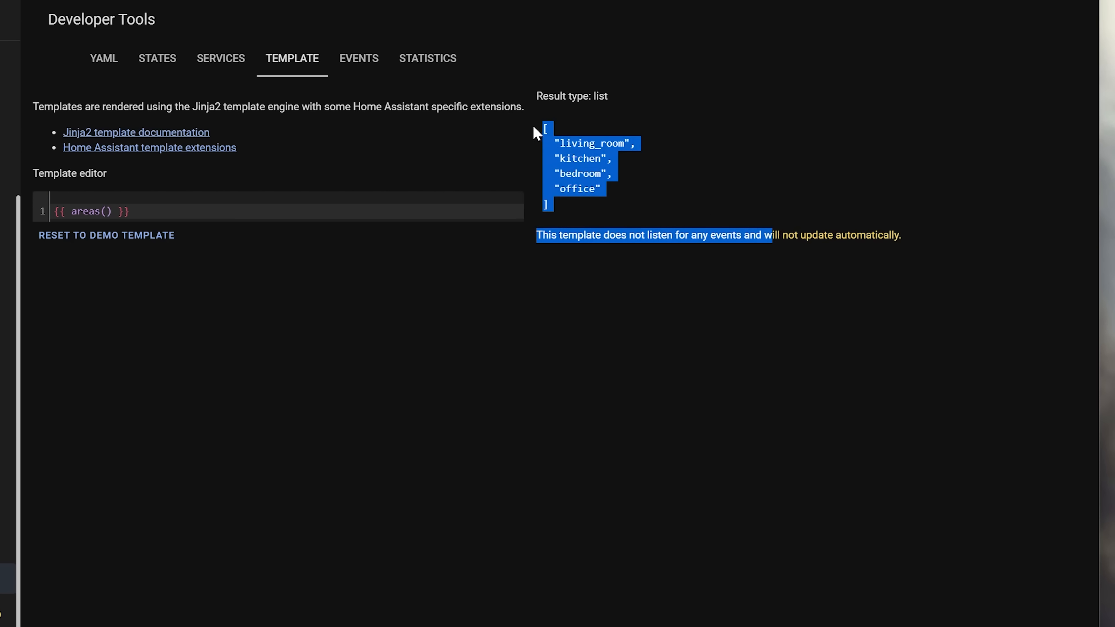
click(156, 58)
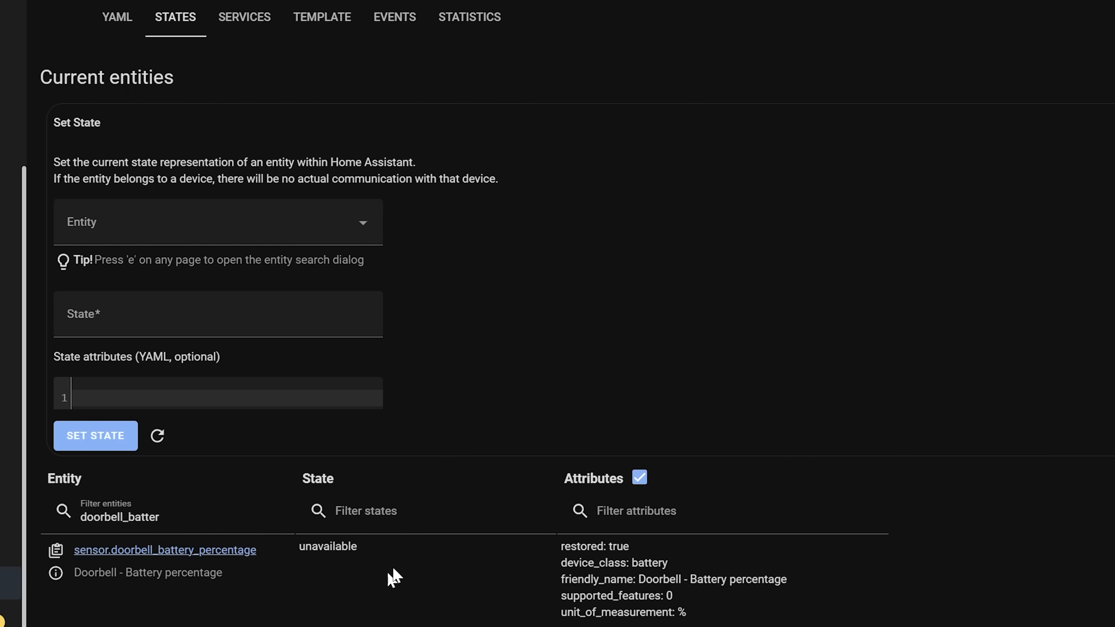
mouse_move(388, 256)
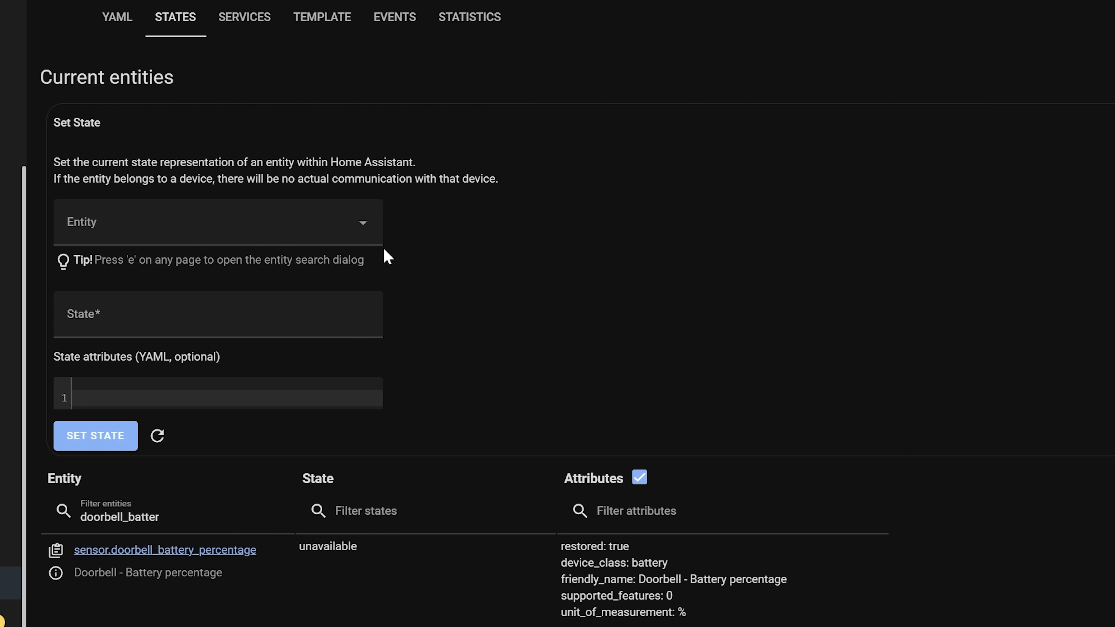
Write a has_value('sensor.doorbell_battery_percentage') check in the template editor
click(321, 17)
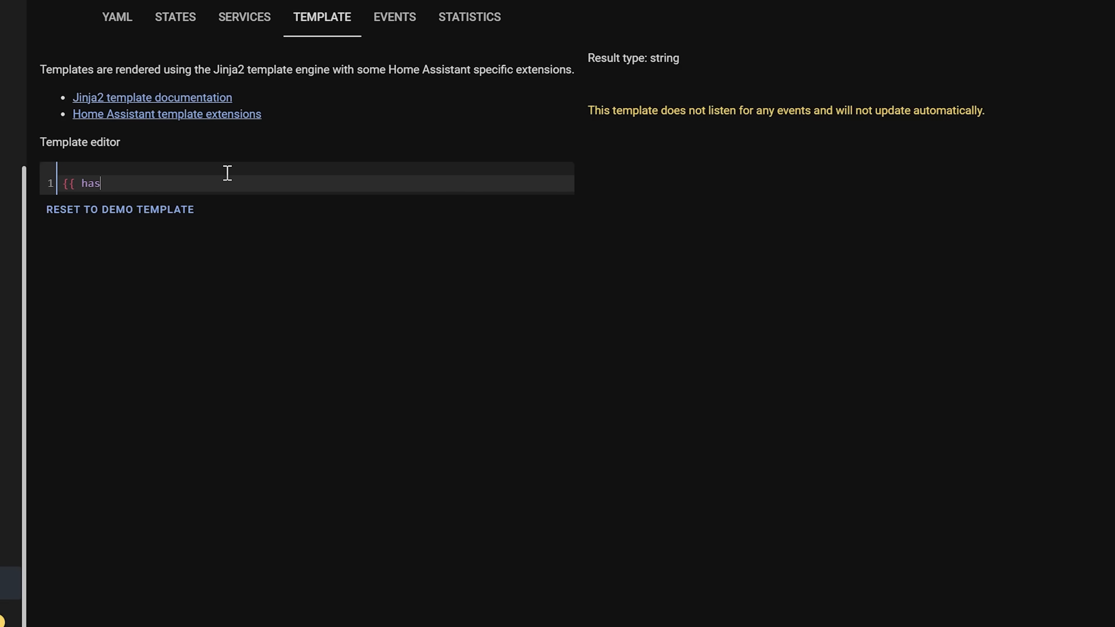
text(_value(')
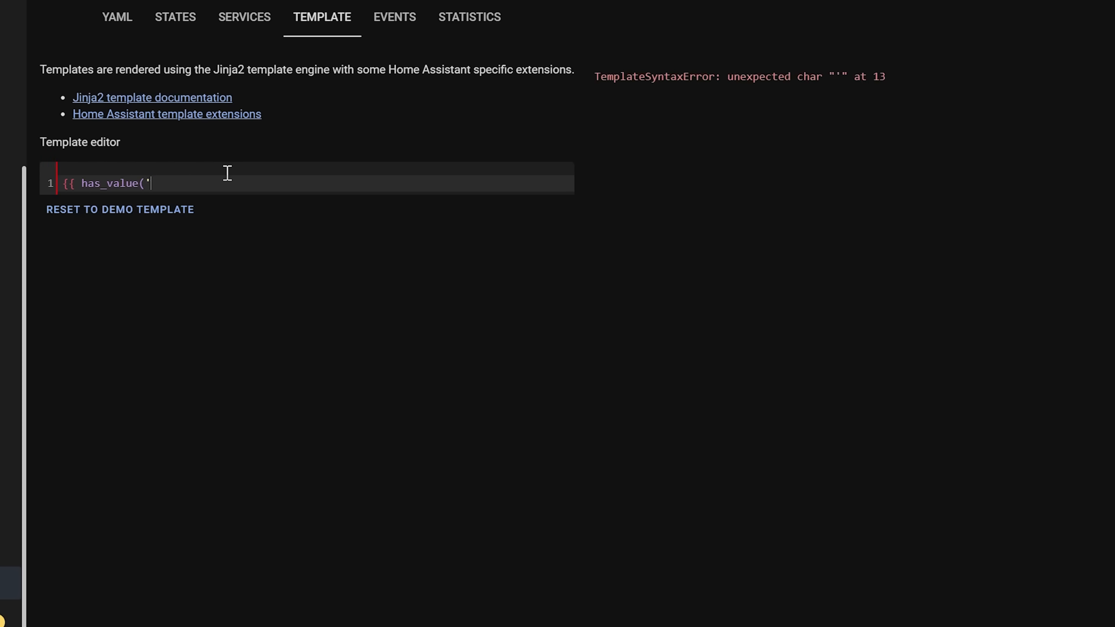
text(sensor.doorbell_battery_percentage')
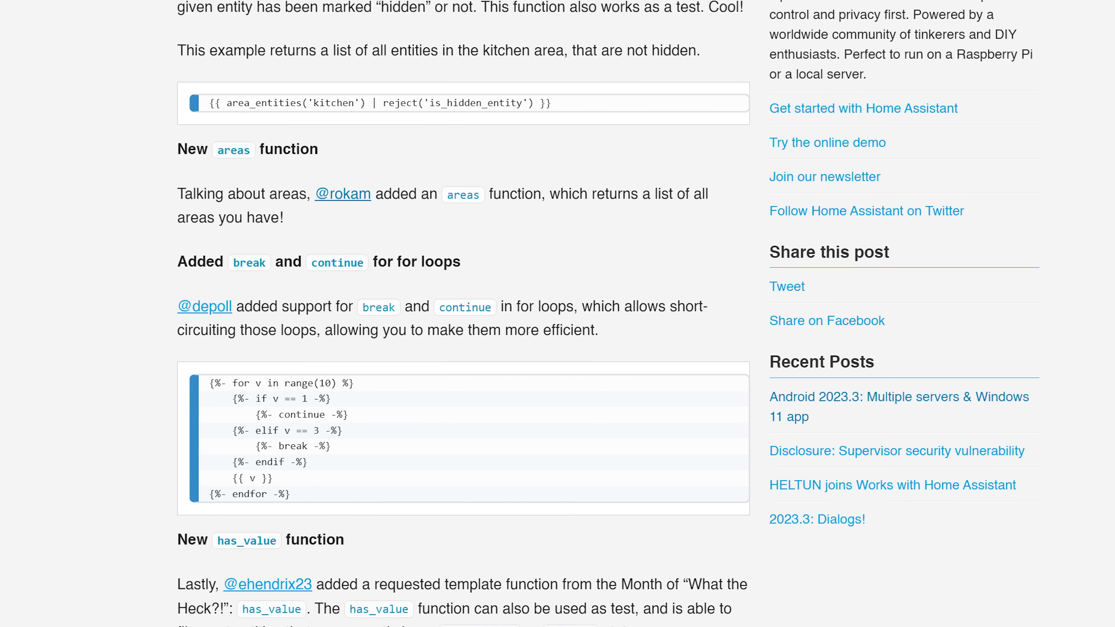
Scroll the 2023.4 release post past template functions and selector examples to the recorder changes
scroll(down, 3)
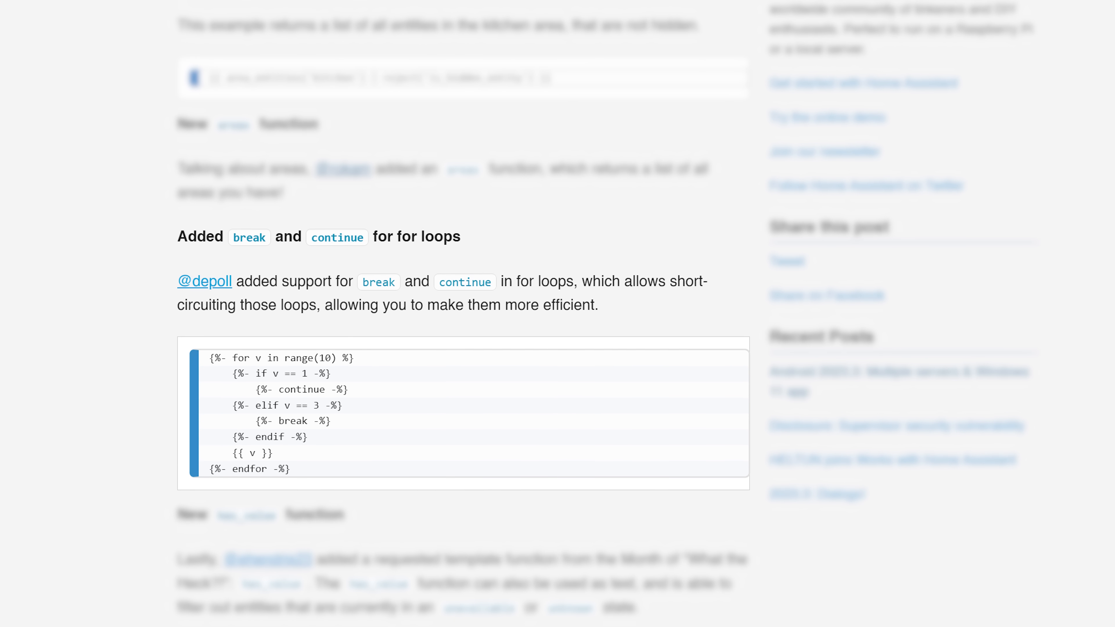
scroll(down, 3)
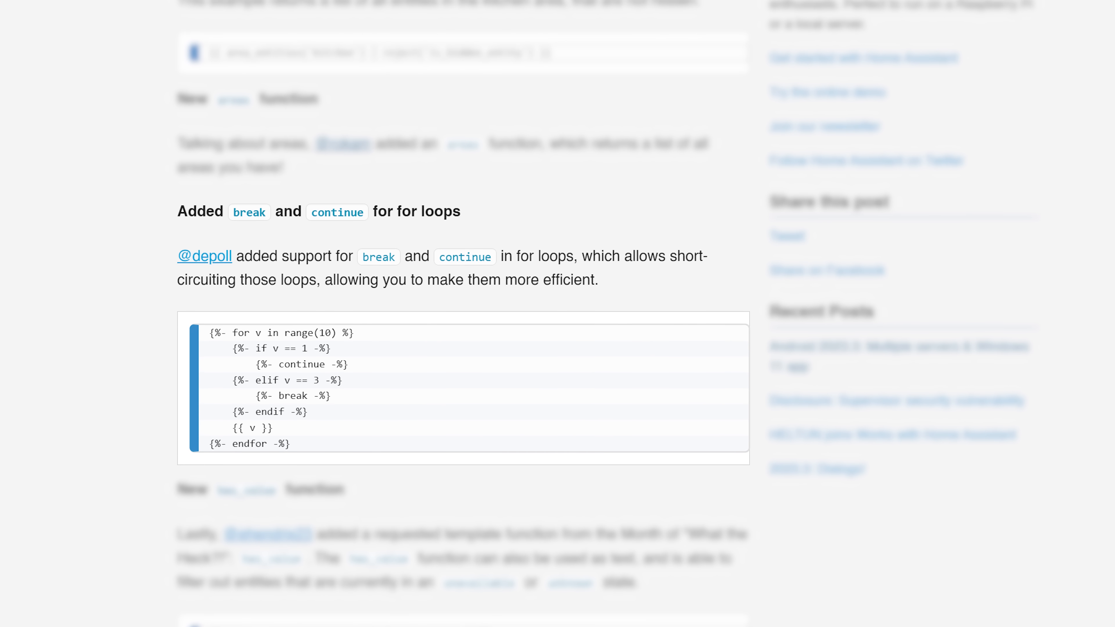
scroll(down, 3)
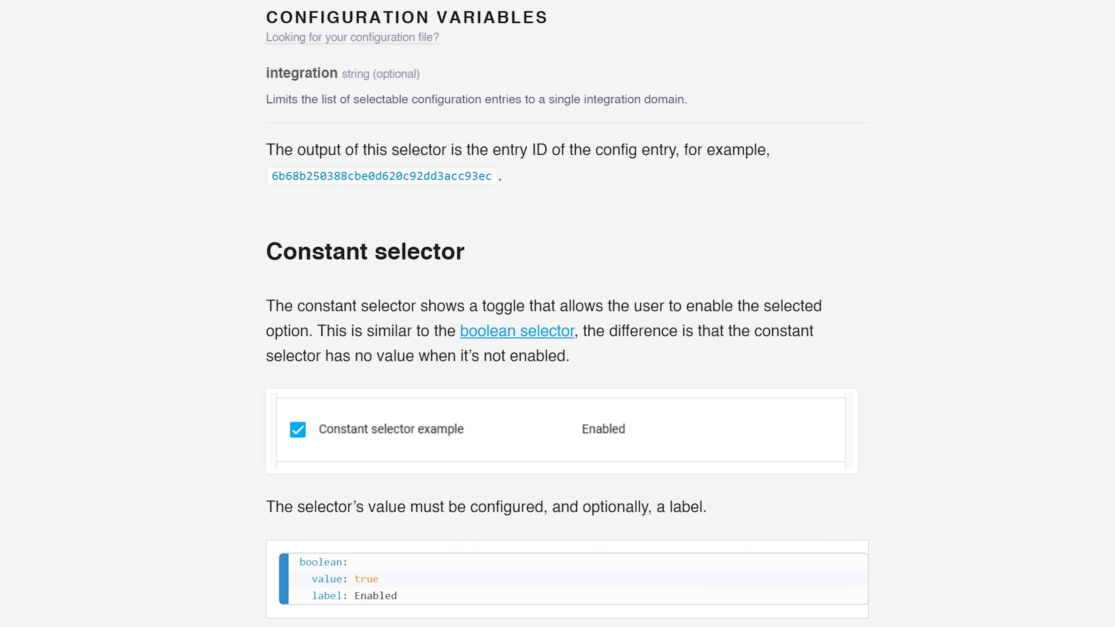
scroll(down, 3)
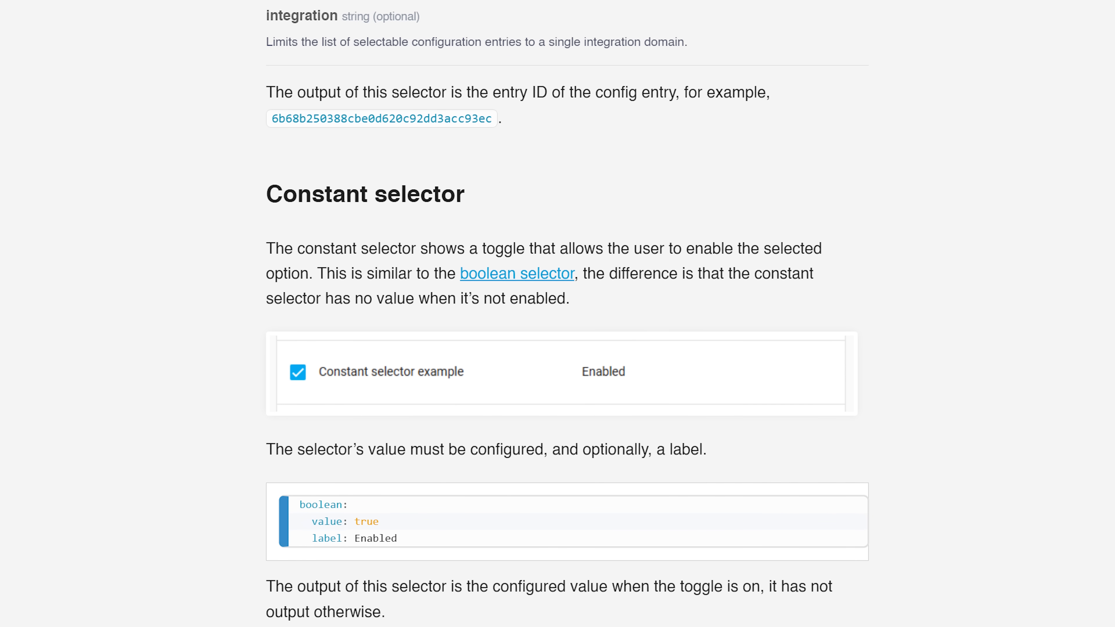
scroll(down, 3)
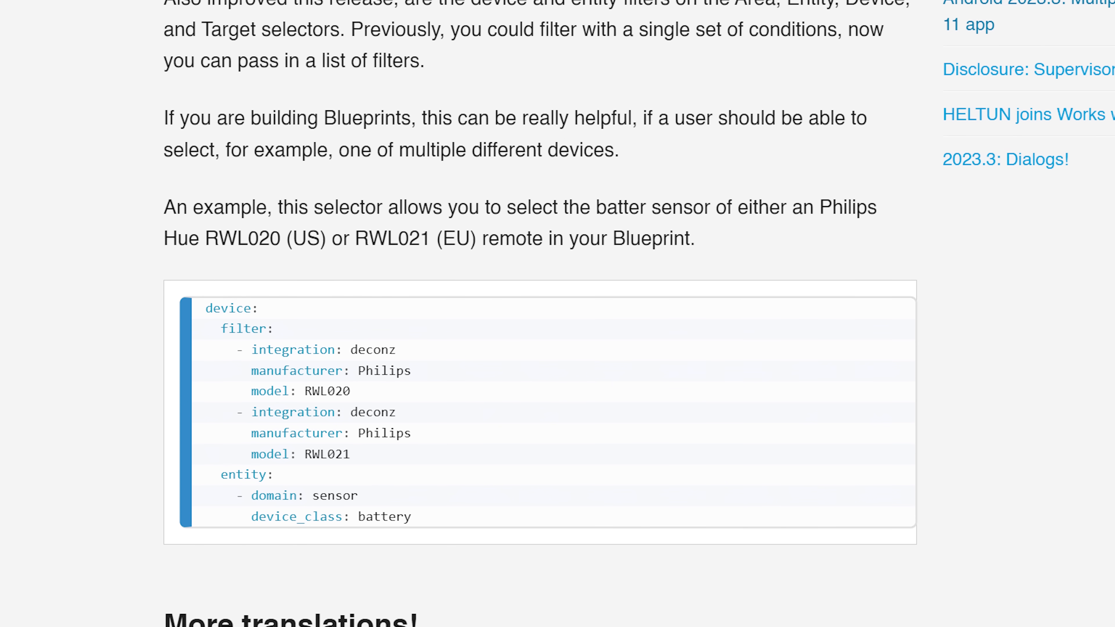
scroll(down, 3)
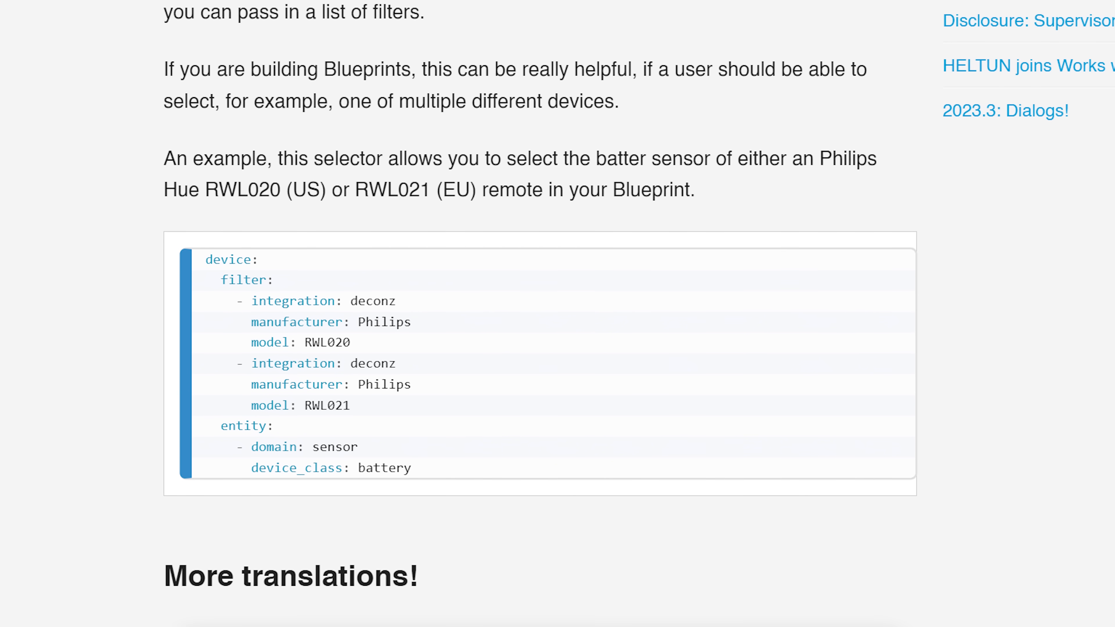
scroll(down, 3)
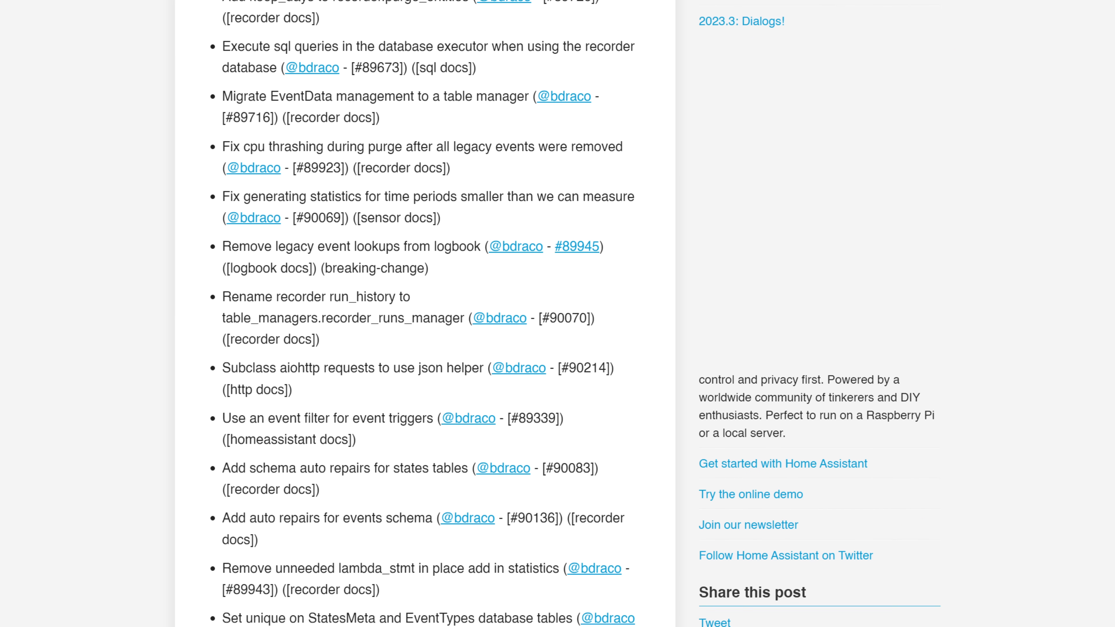
Scroll through the recorder pull request list to the 'Some takeaways' bullets
scroll(down, 3)
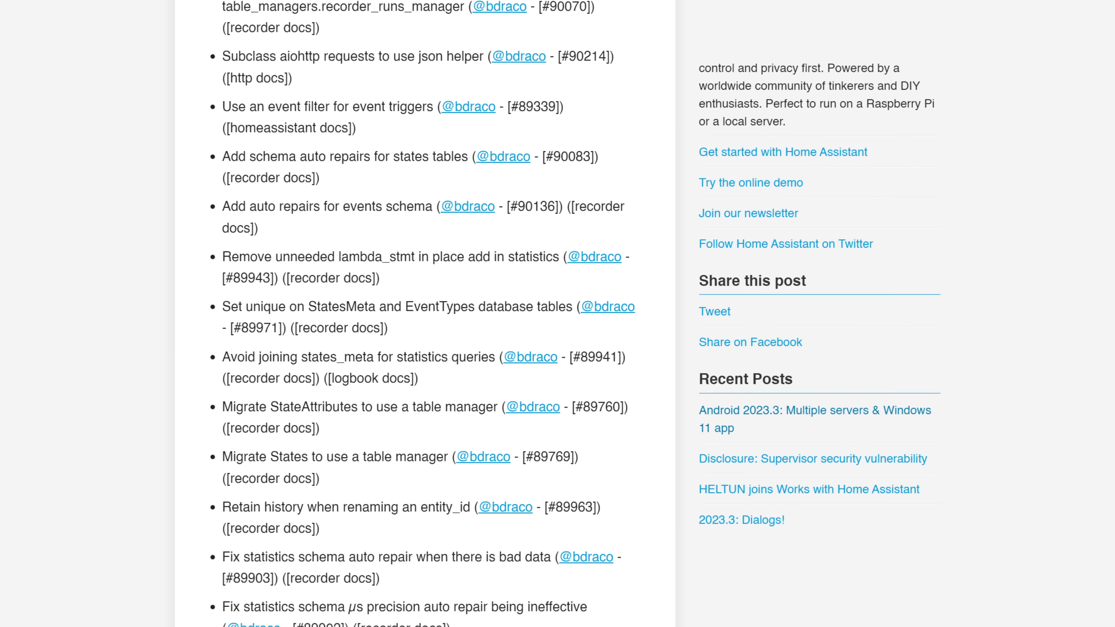
scroll(down, 3)
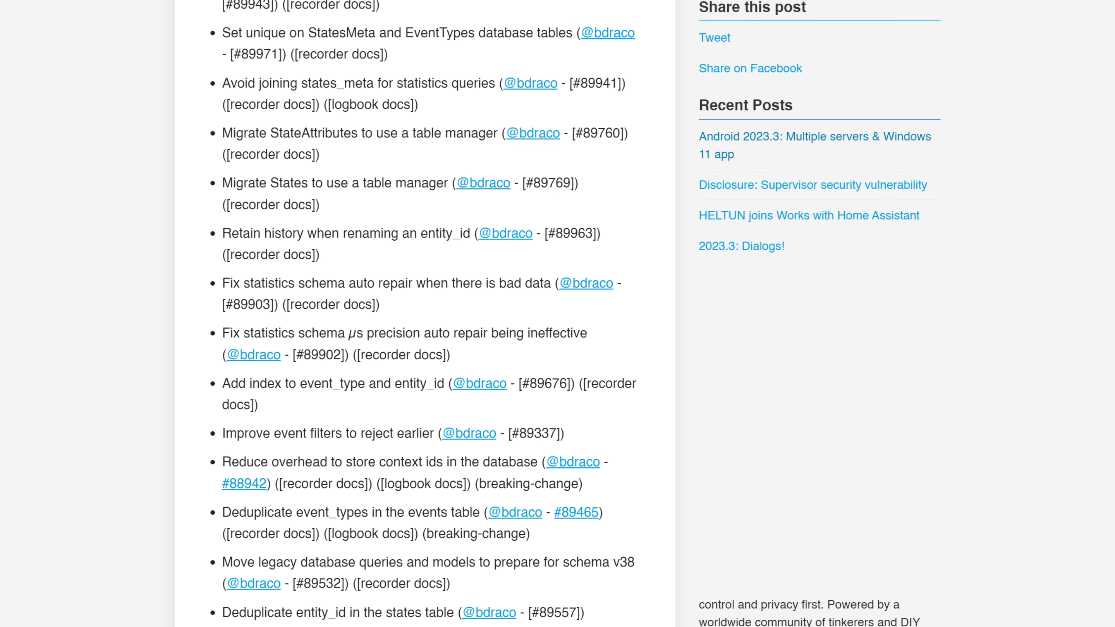
scroll(down, 3)
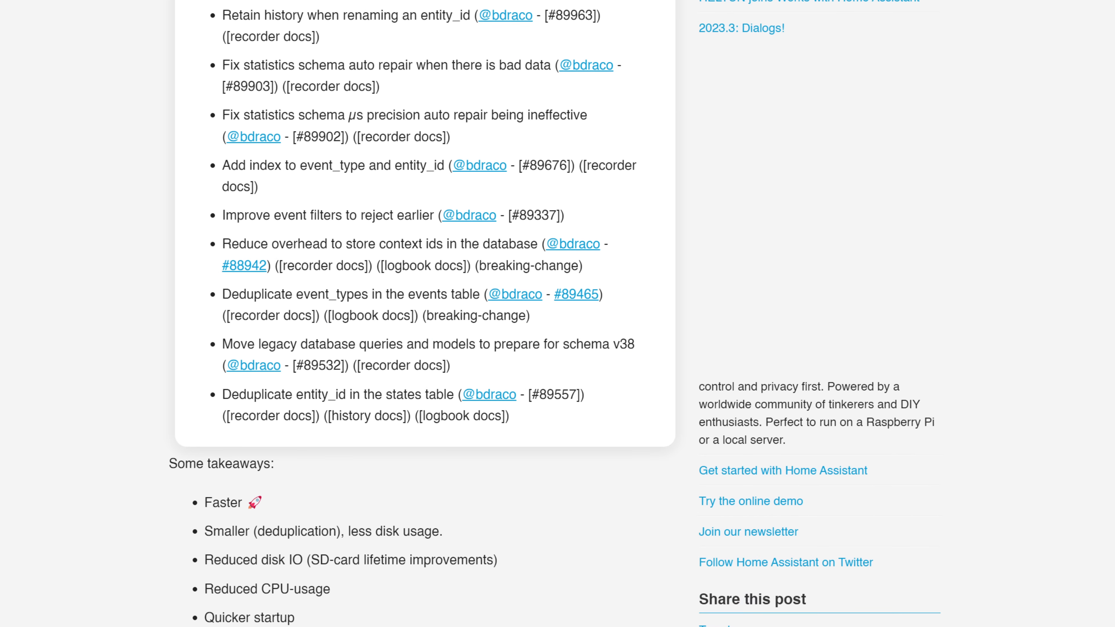
scroll(down, 3)
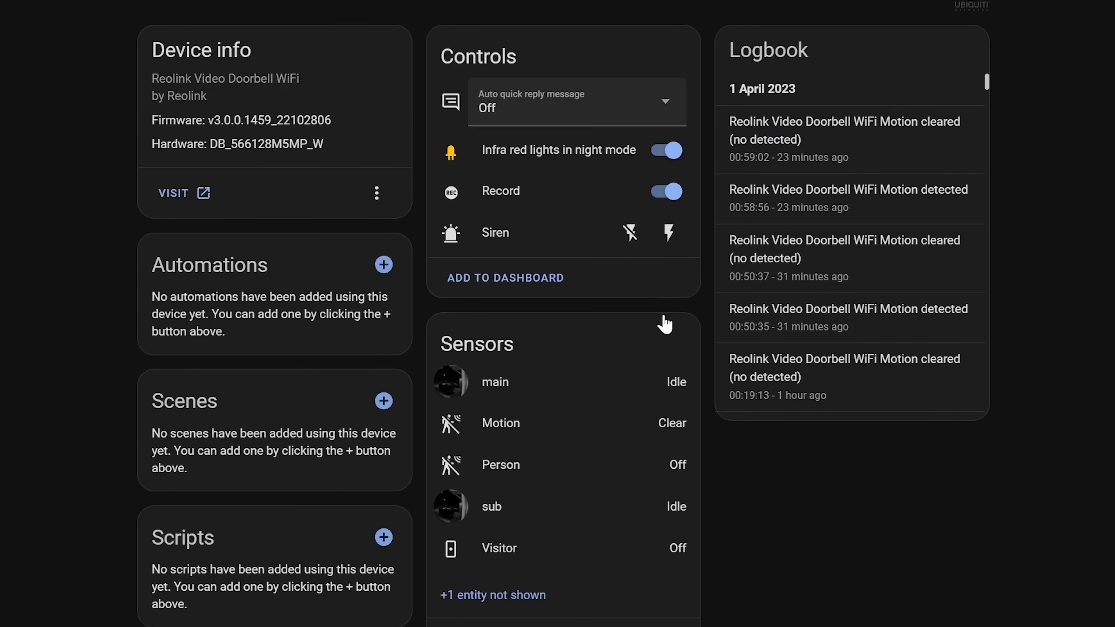
Review the Reolink doorbell's quick reply options, keep Off, and scroll to its Configuration section
click(576, 102)
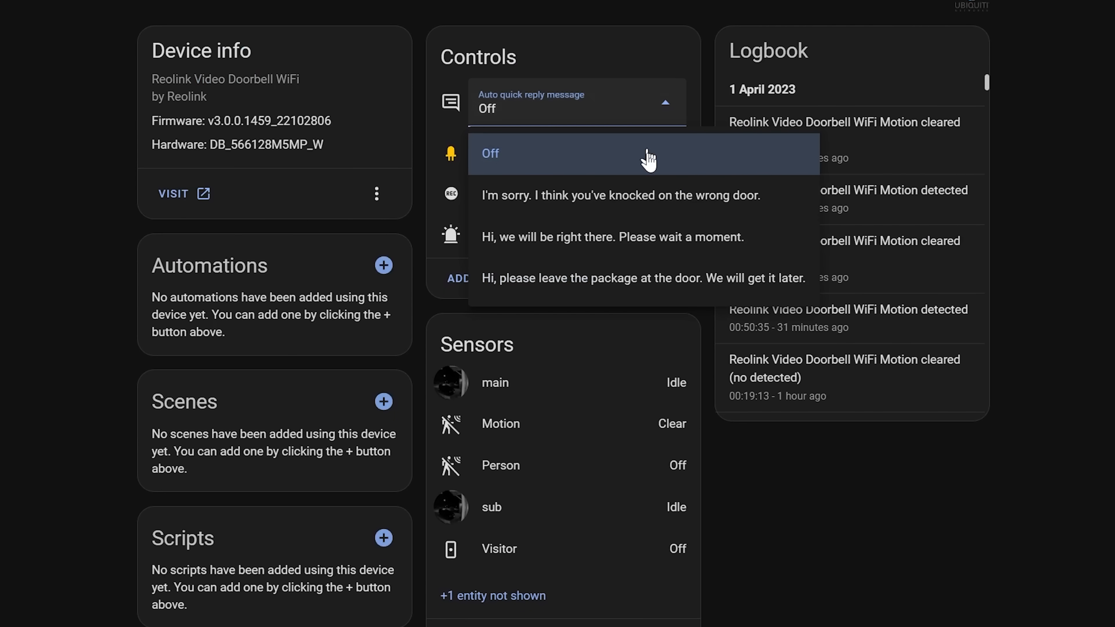
click(489, 154)
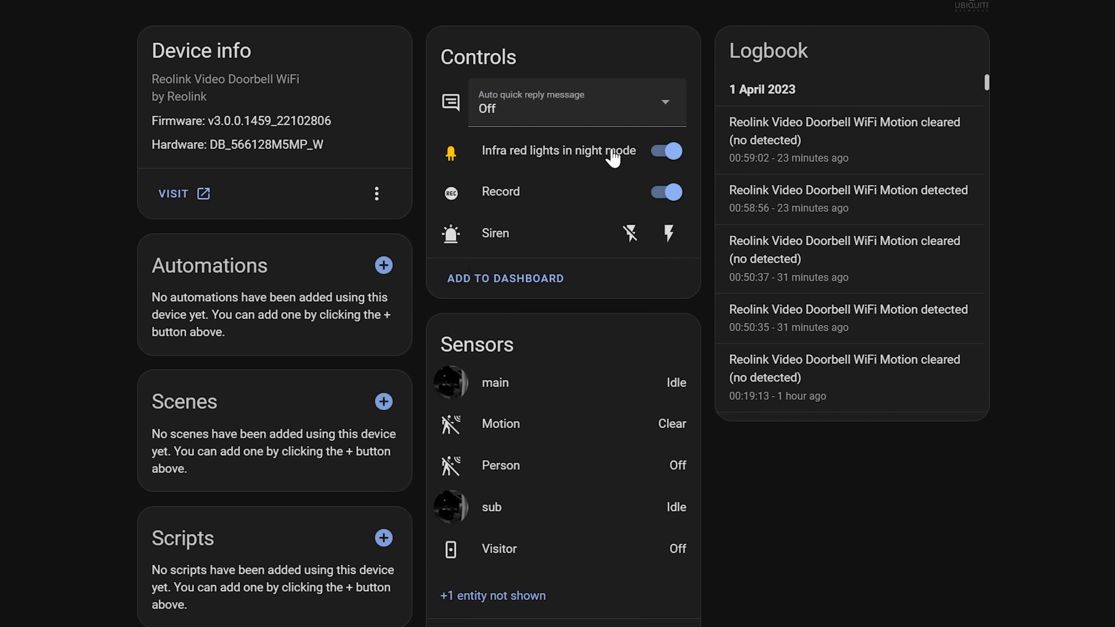
scroll(down, 3)
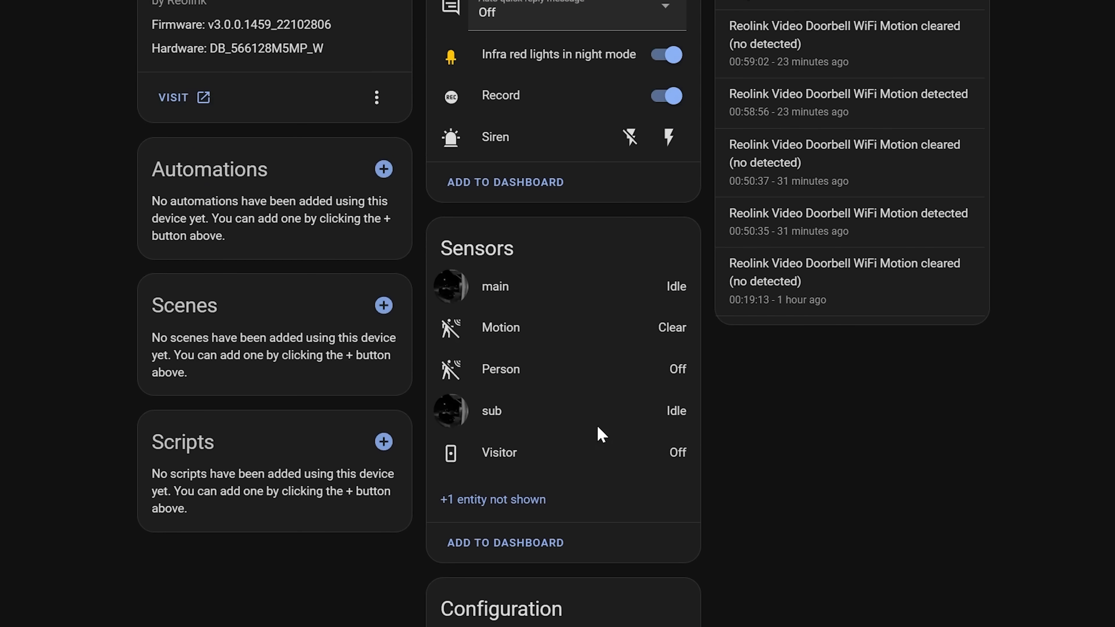
scroll(down, 3)
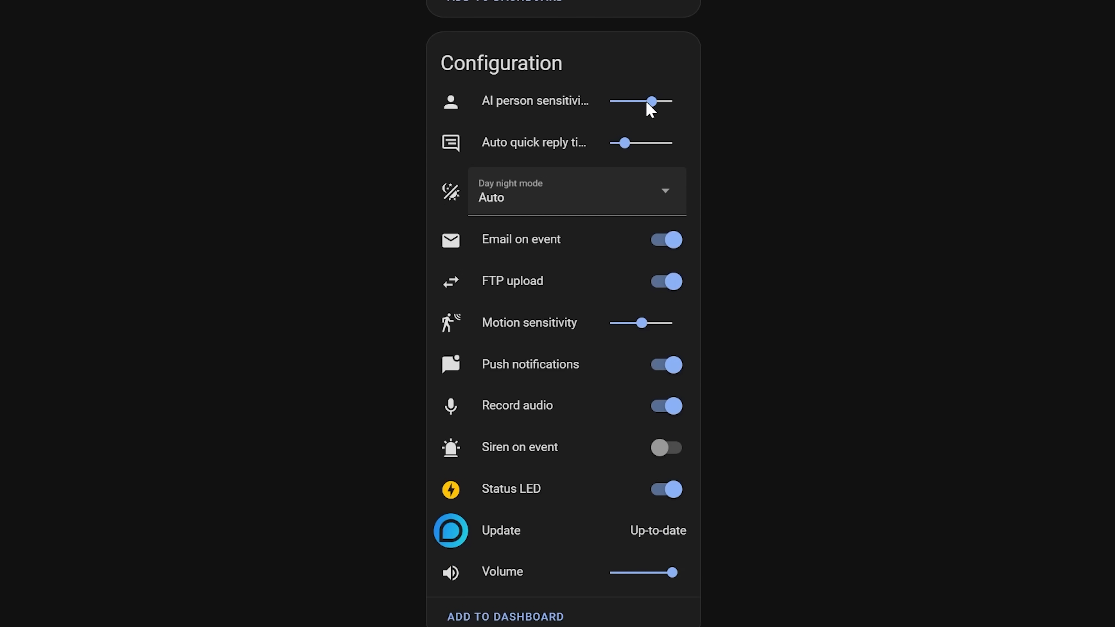
Browse the saved Spotify podcasts in the Media library
click(658, 101)
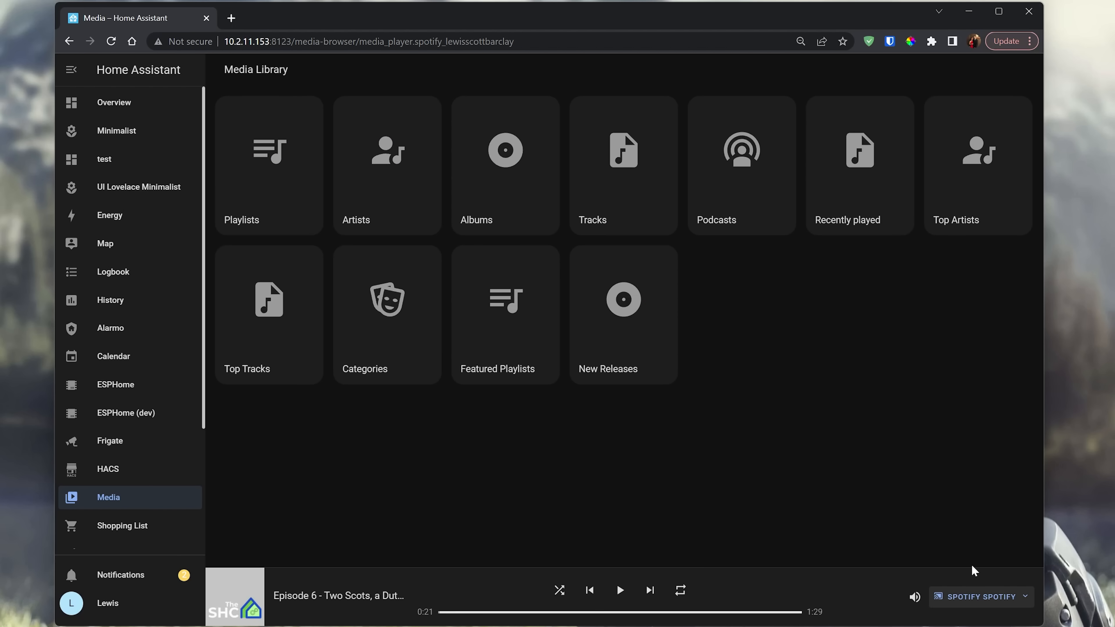
click(740, 165)
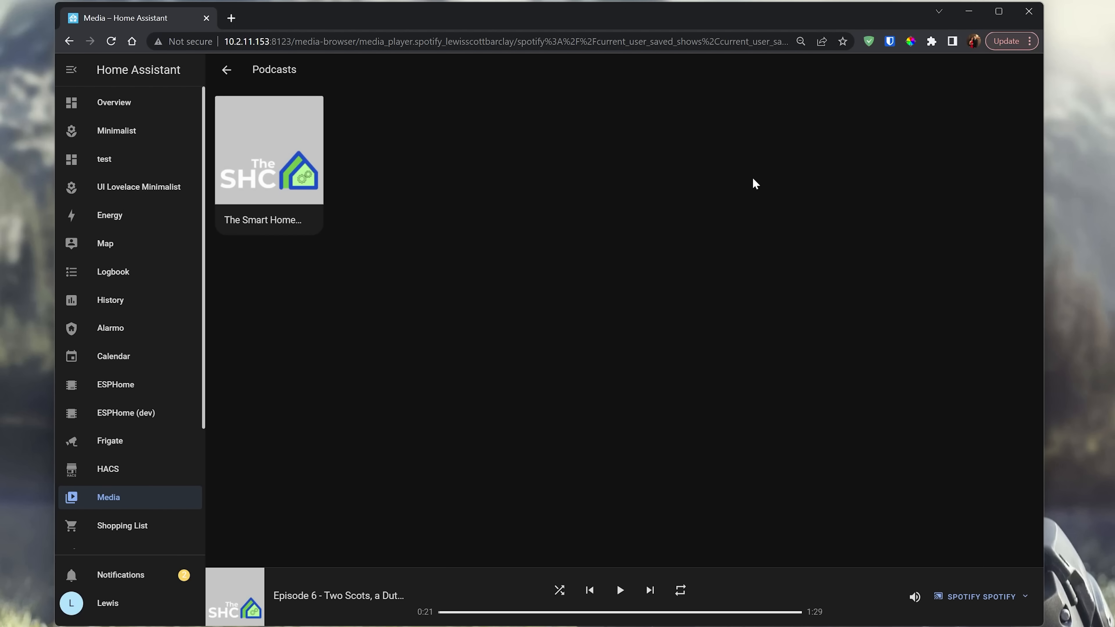
click(269, 149)
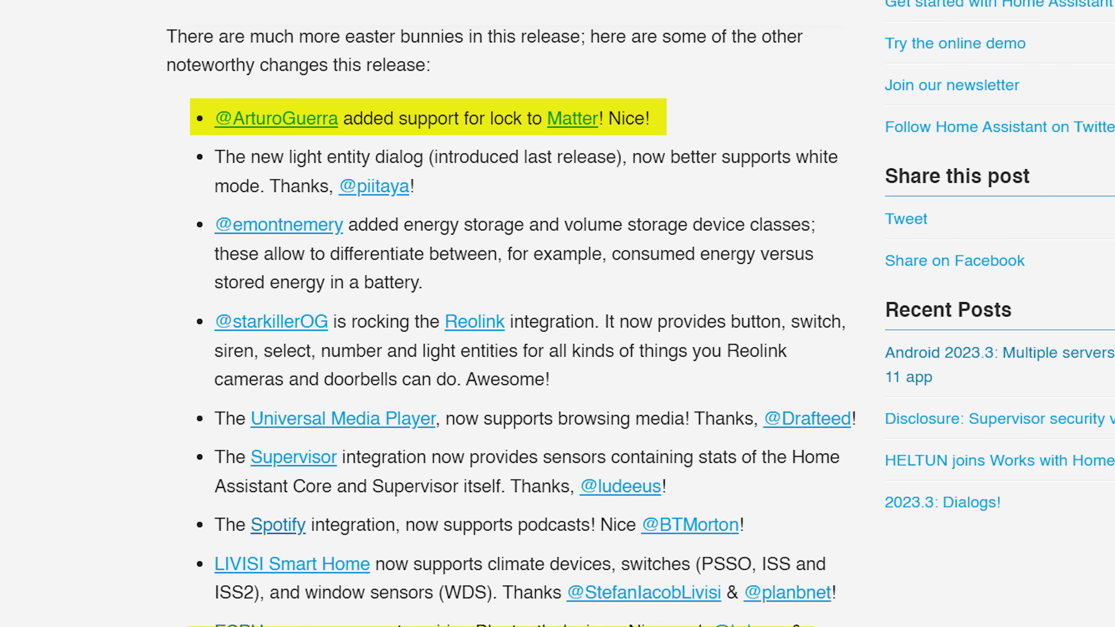
Scroll the noteworthy changes and read the TP-Link Omada integration documentation
scroll(down, 3)
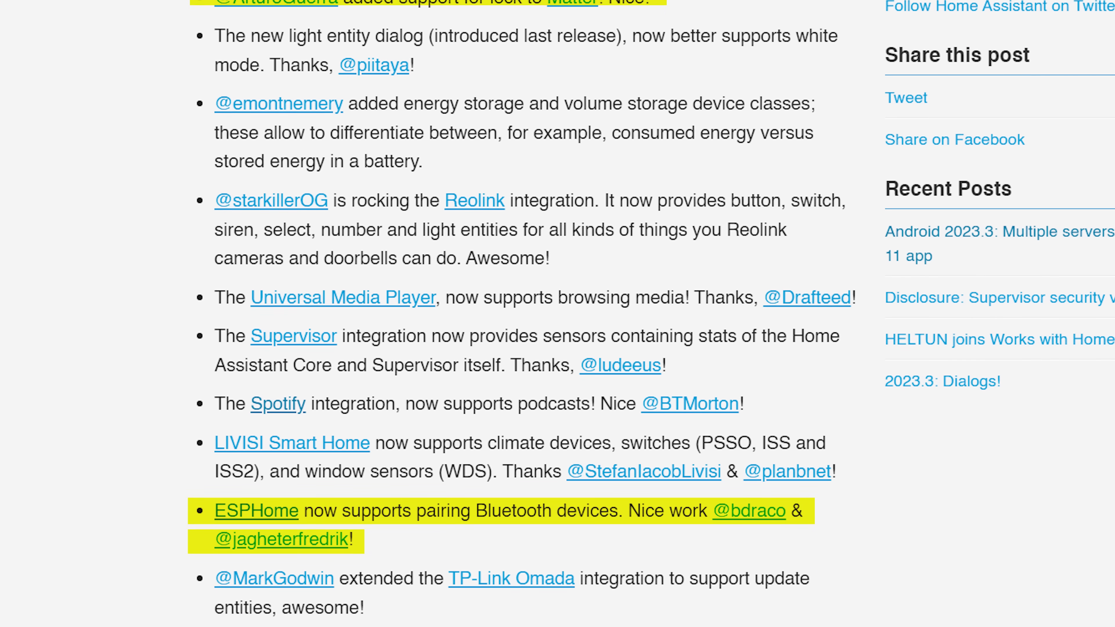
scroll(down, 3)
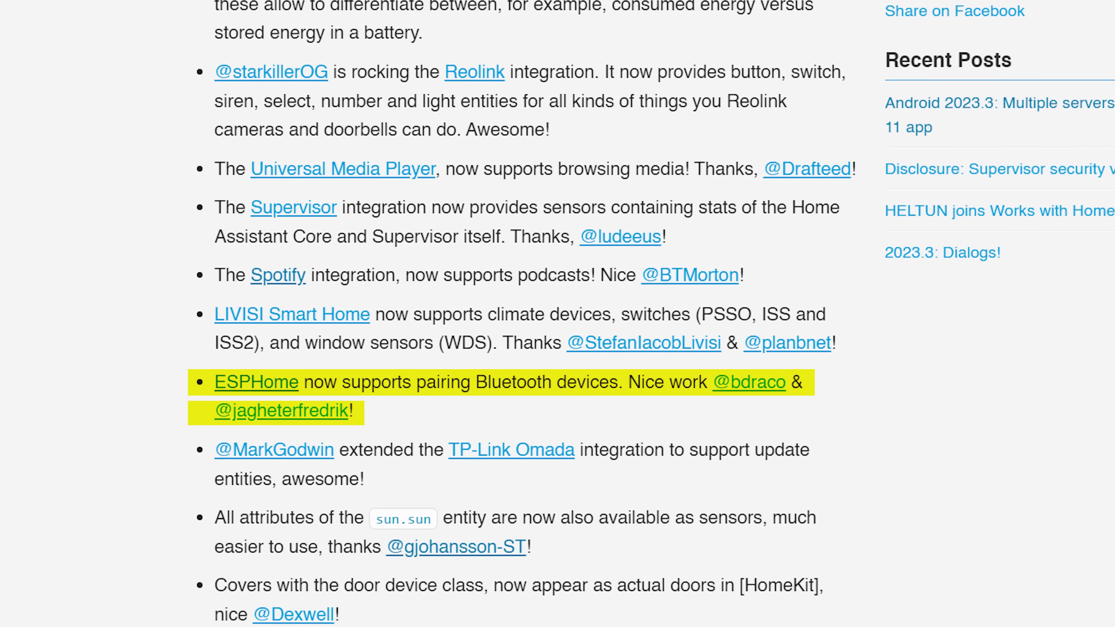
click(510, 449)
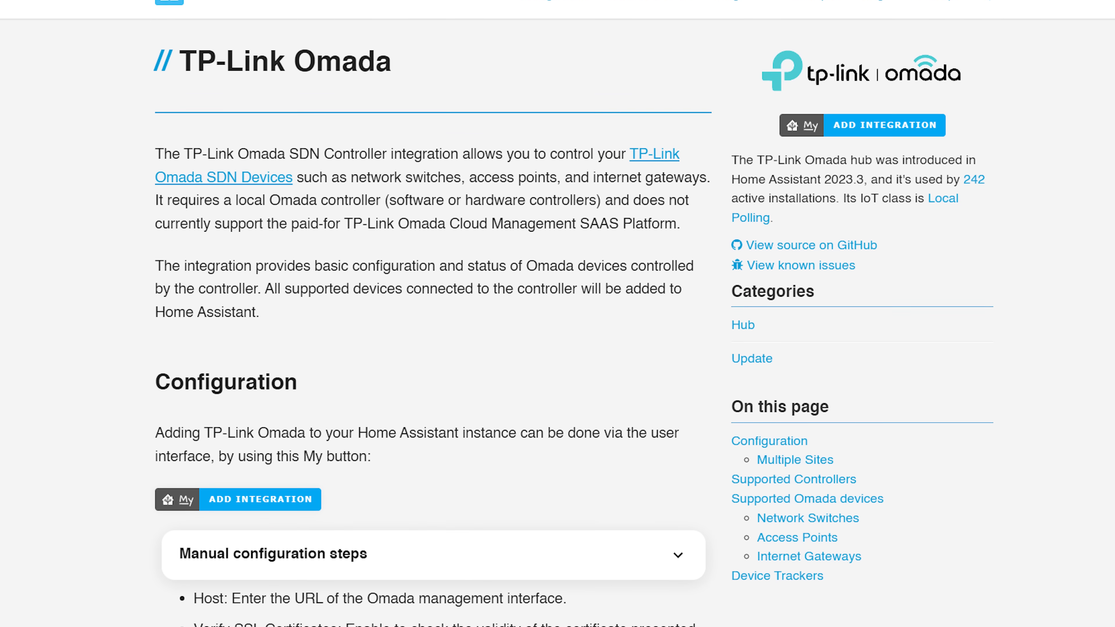
scroll(down, 3)
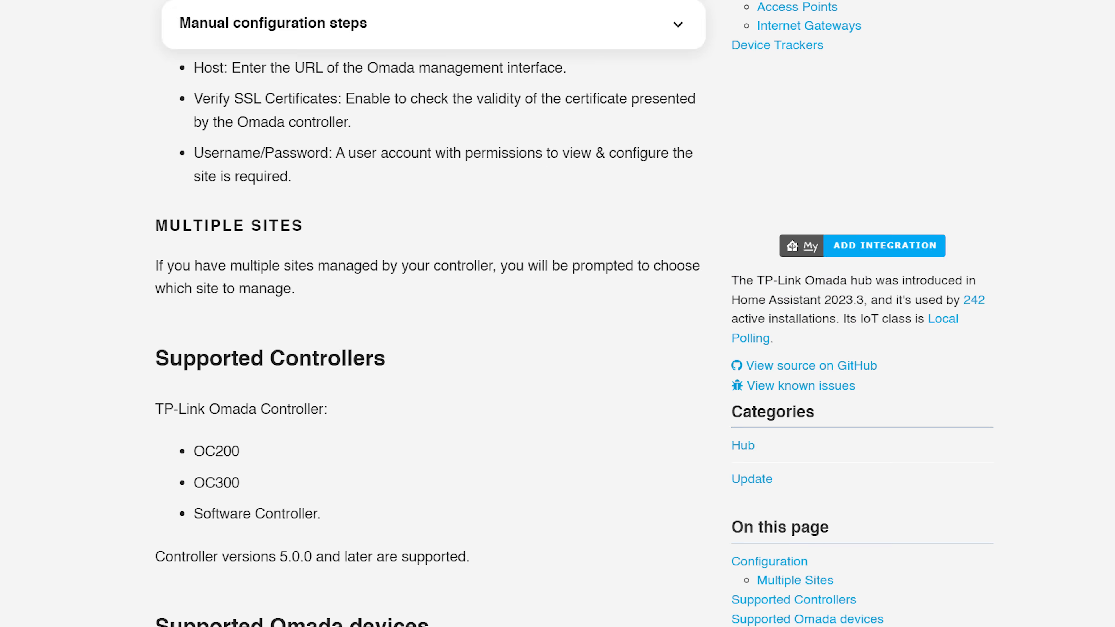
scroll(down, 3)
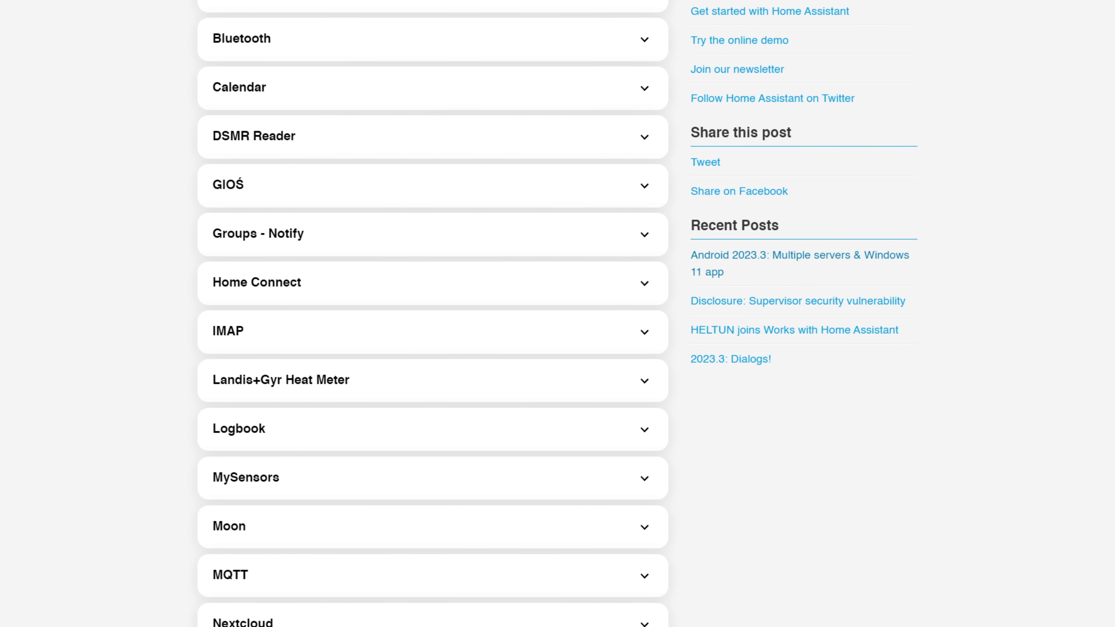
Scroll the Breaking Changes list down to Z-Wave and the custom integration developer note
scroll(down, 3)
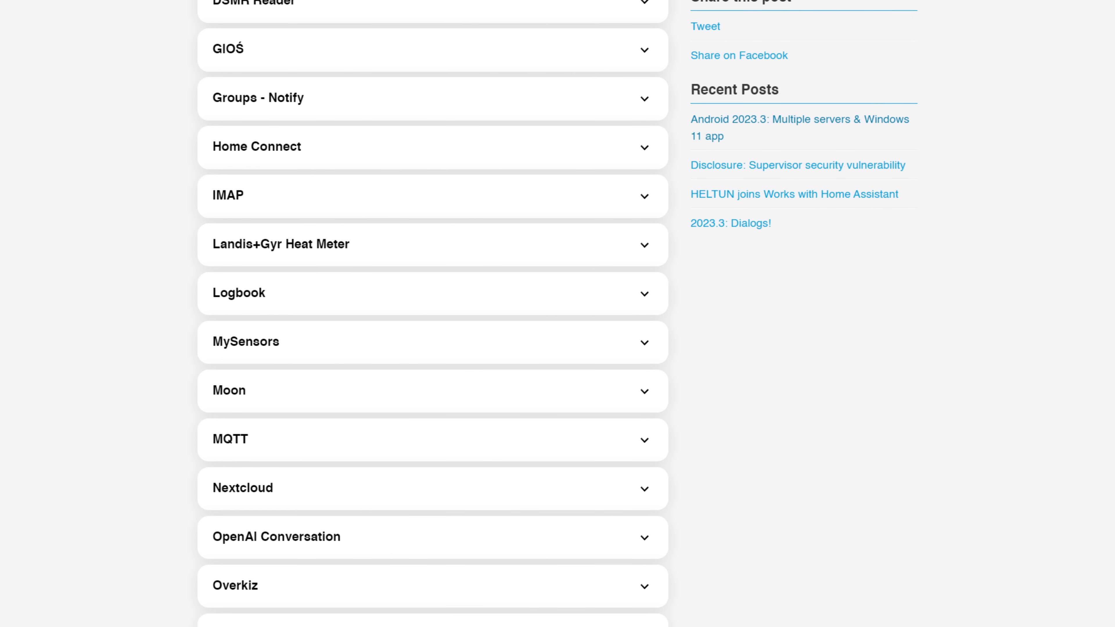
scroll(down, 3)
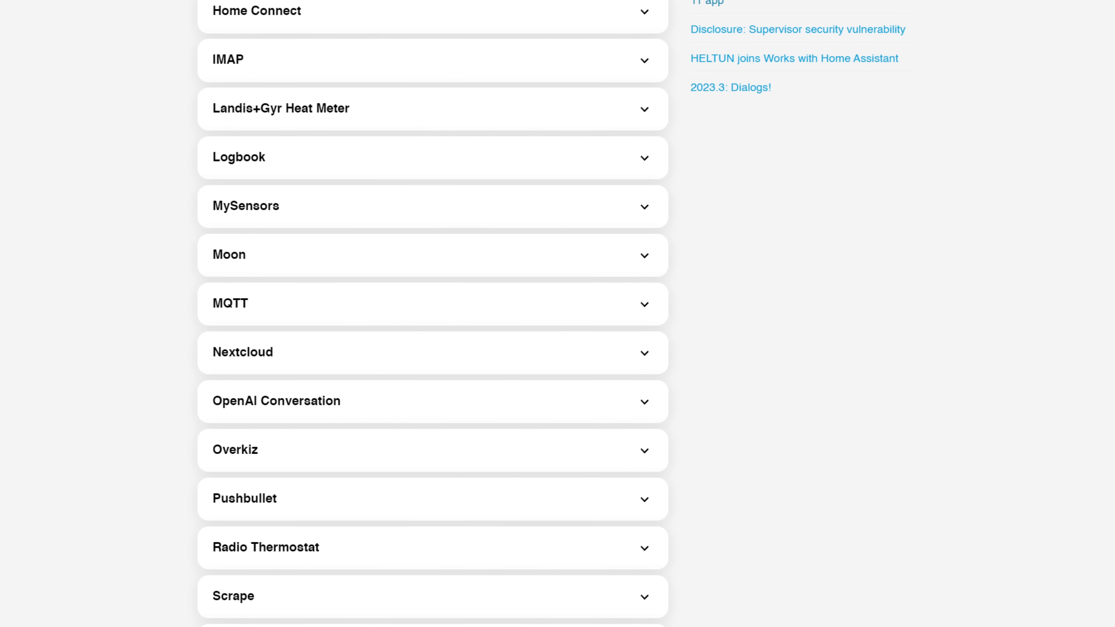
scroll(down, 3)
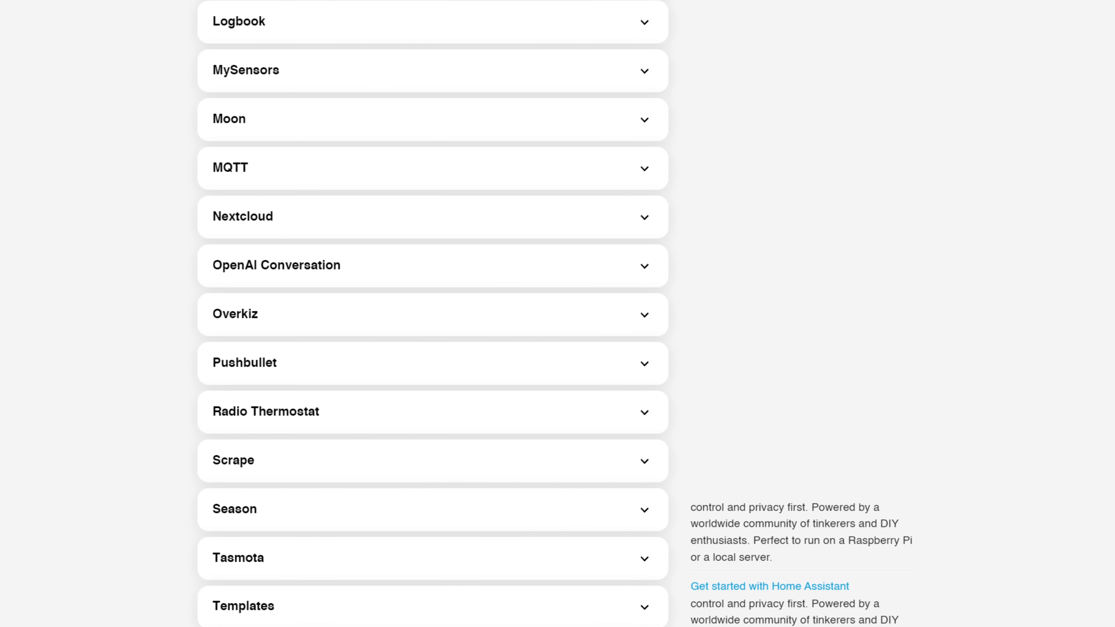
scroll(down, 3)
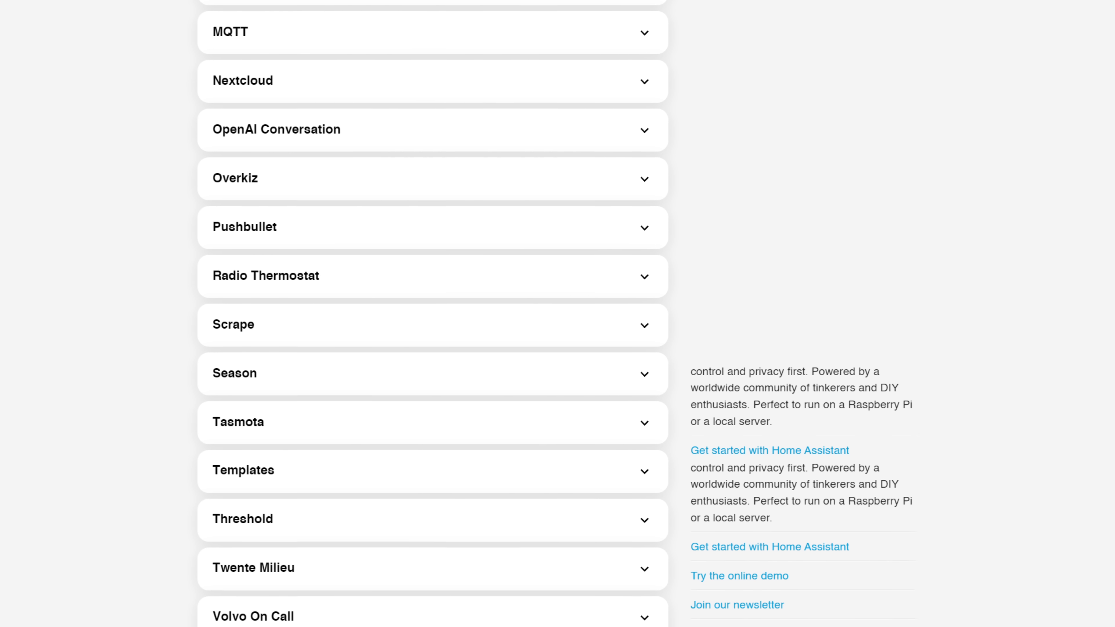
scroll(down, 3)
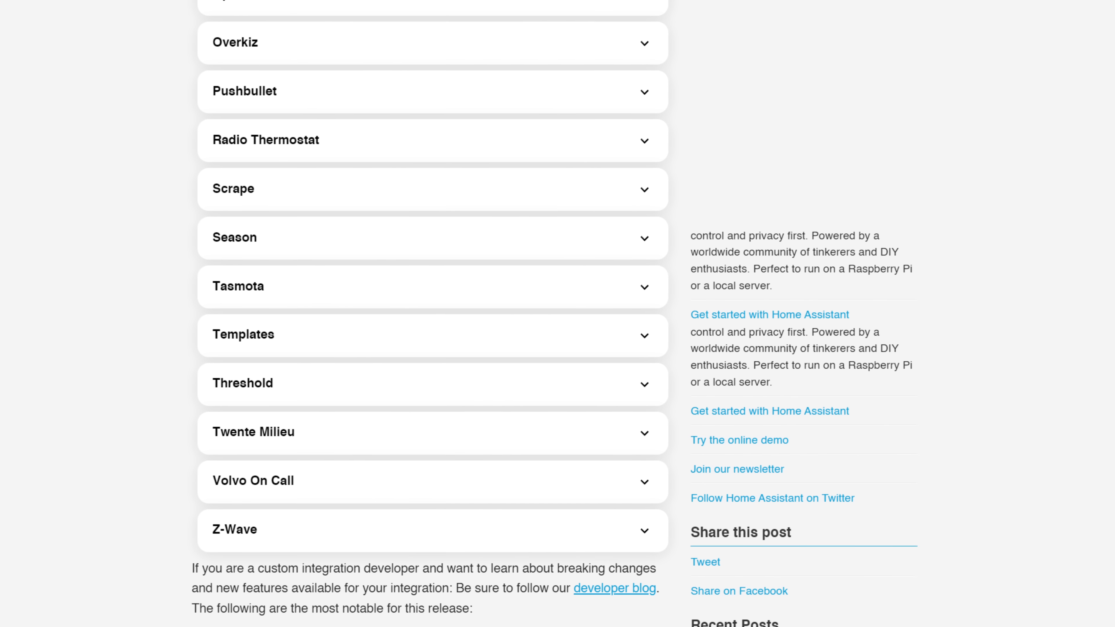